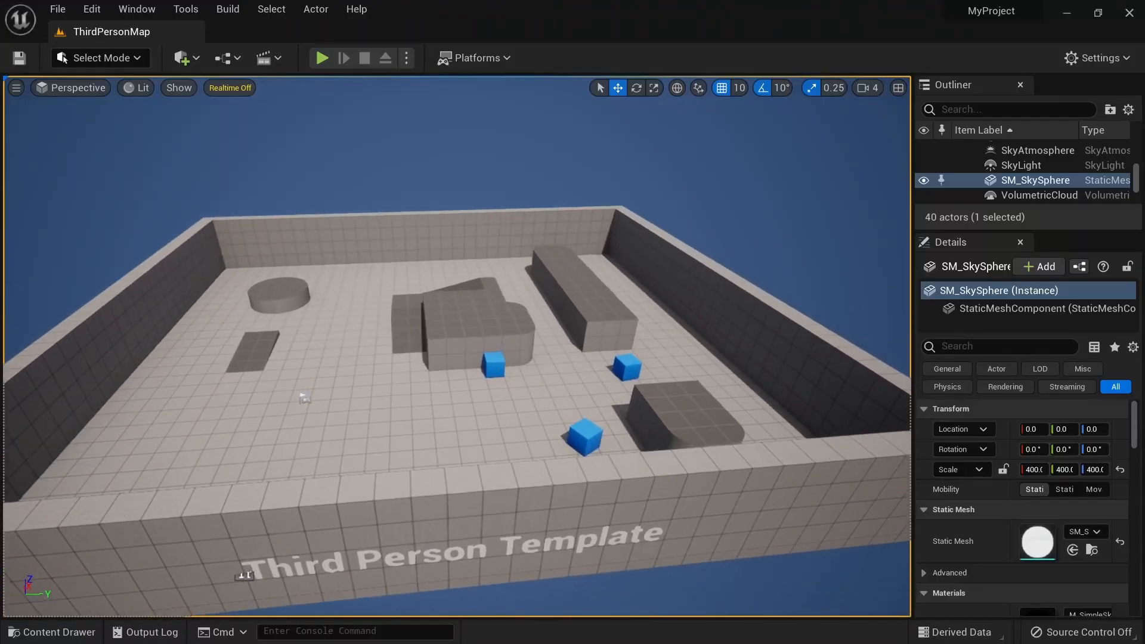
mouse_move(184, 57)
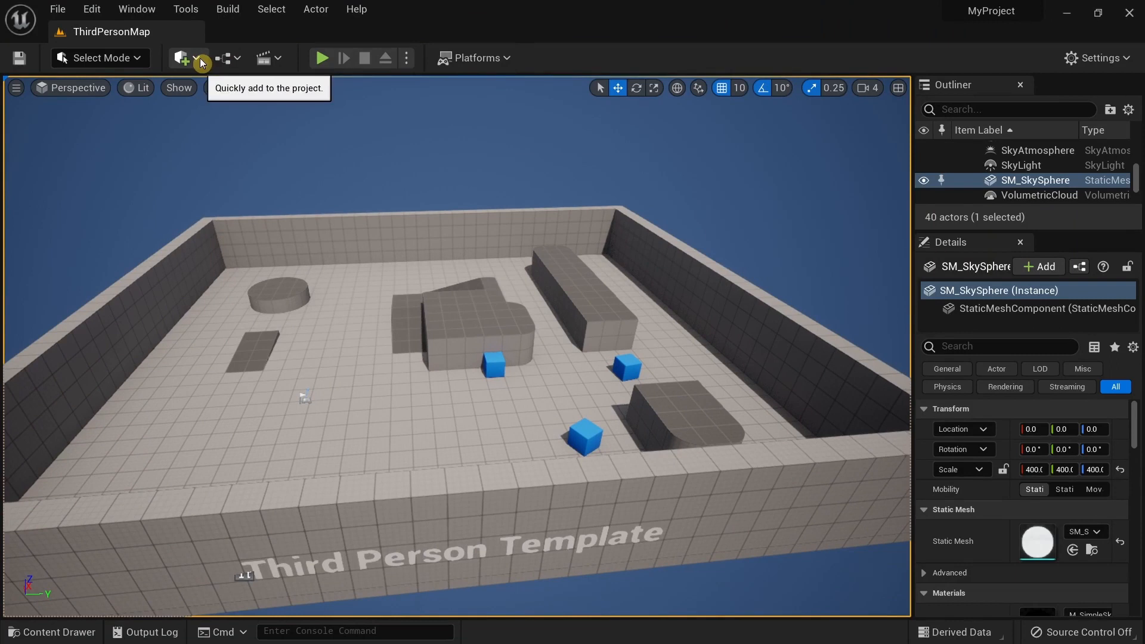
Add a Level Sequence Actor to the level from the Cinematic quick-add menu
left_click(184, 57)
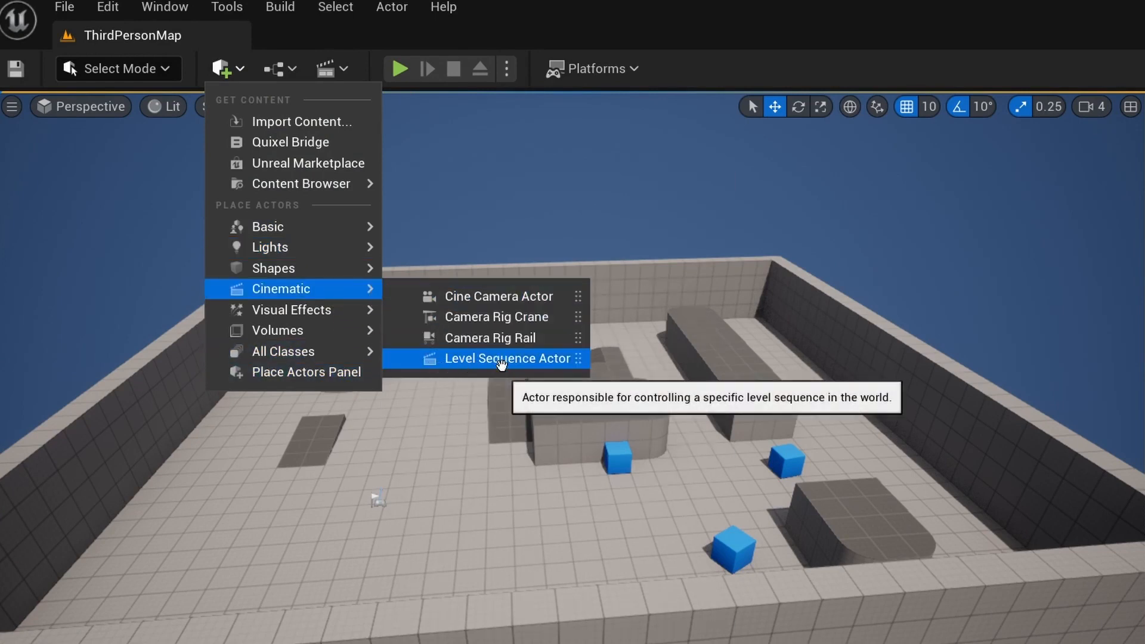
left_click(509, 358)
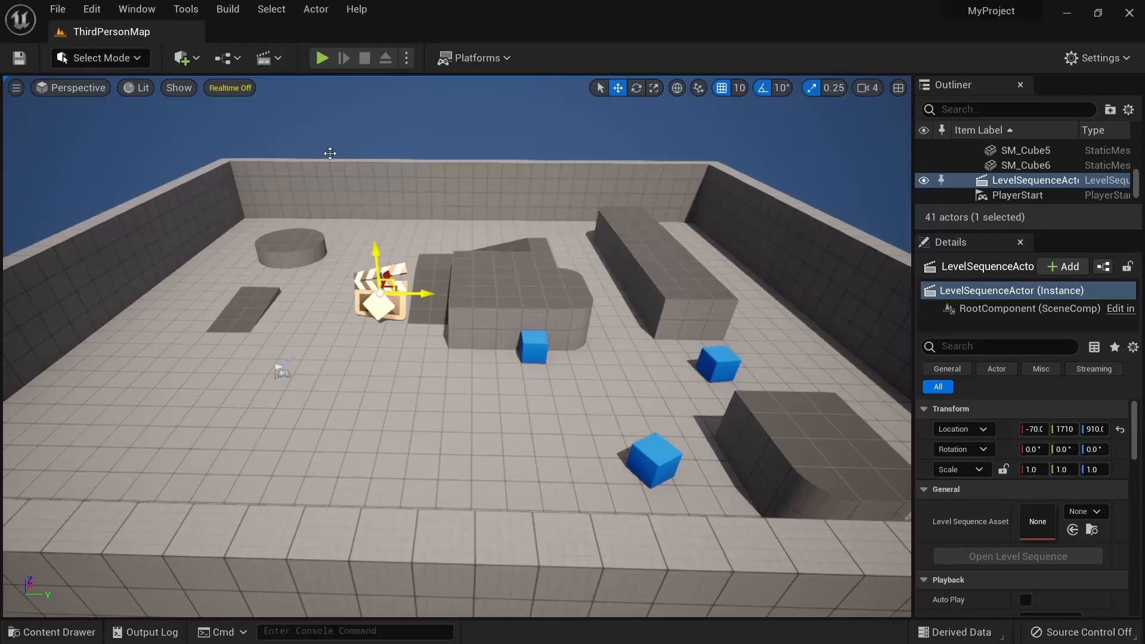
mouse_move(240, 59)
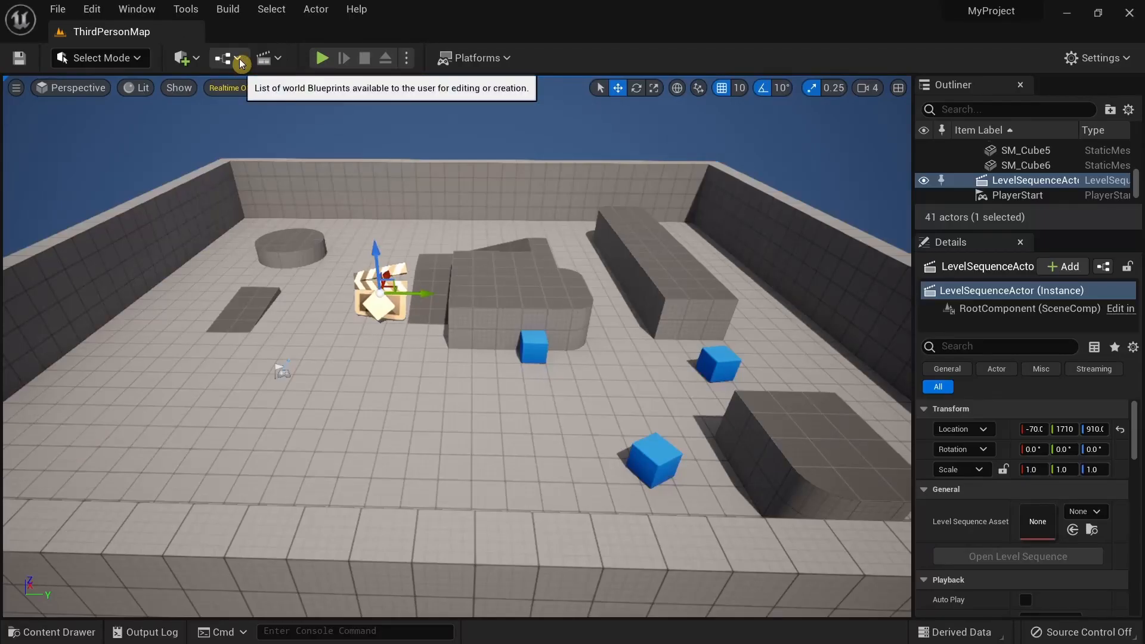
Open the ThirdPersonMap level blueprint from the Blueprints dropdown, then return to the level view
left_click(237, 57)
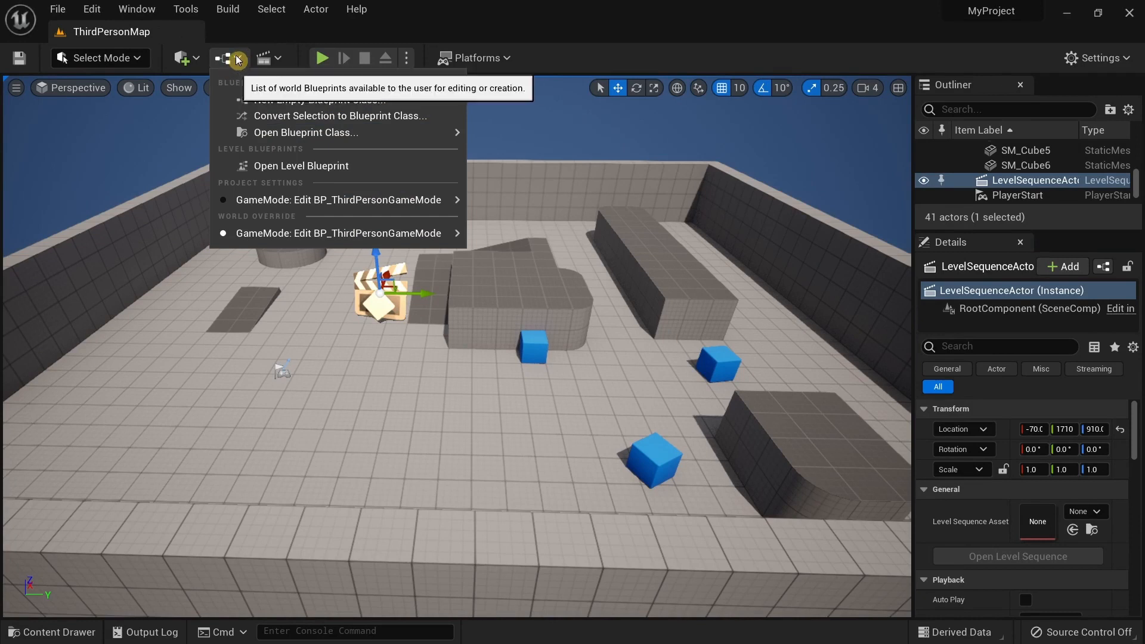
mouse_move(300, 166)
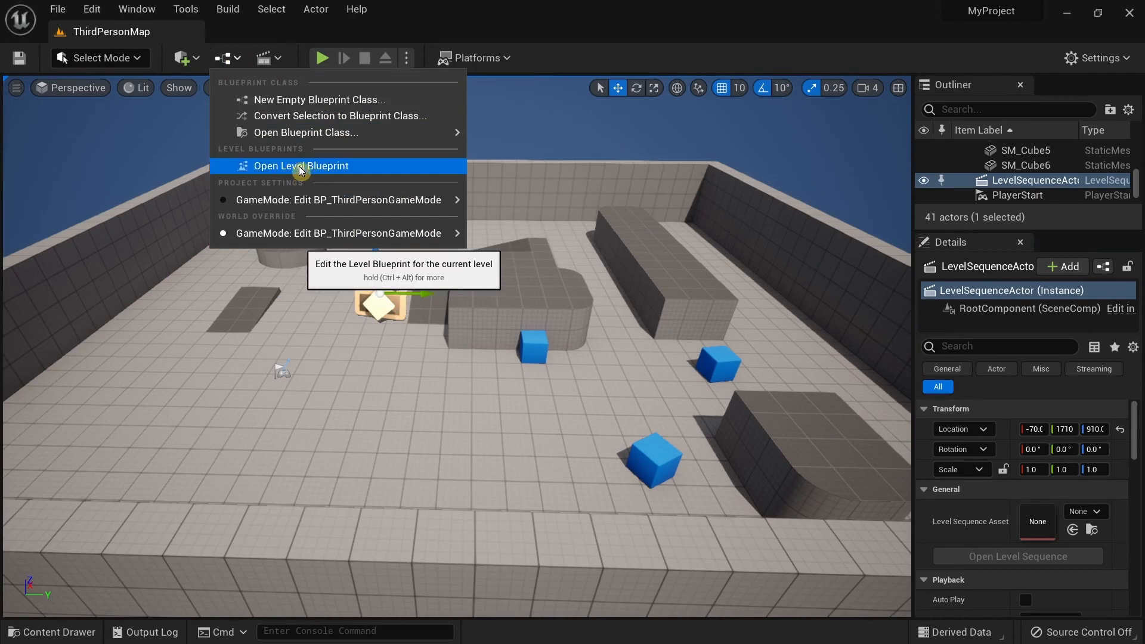
left_click(300, 166)
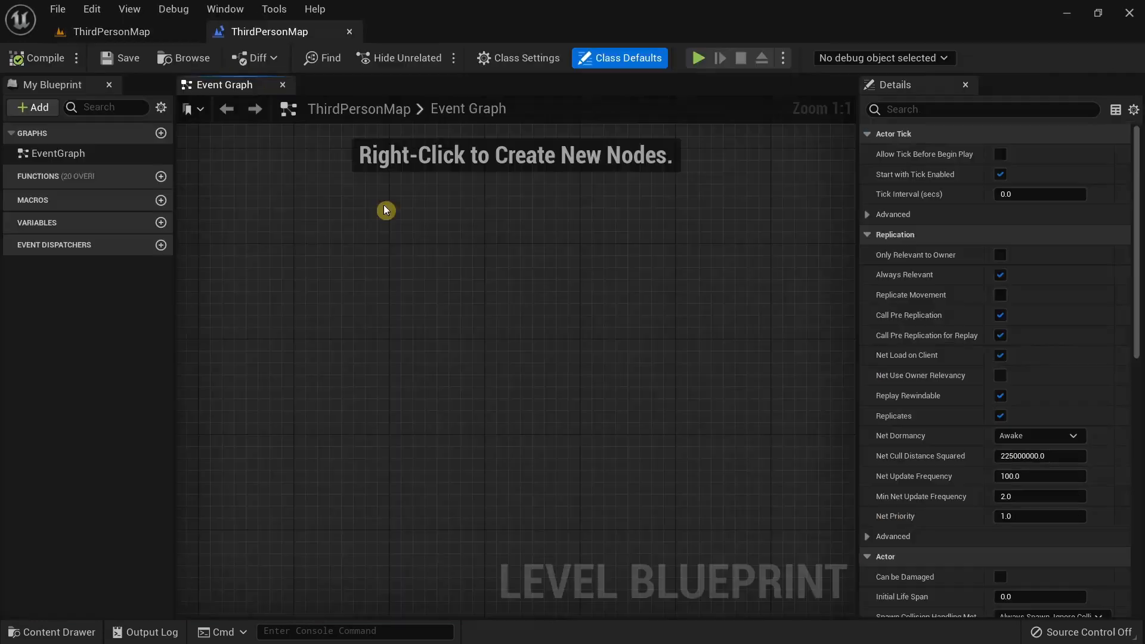
mouse_move(284, 199)
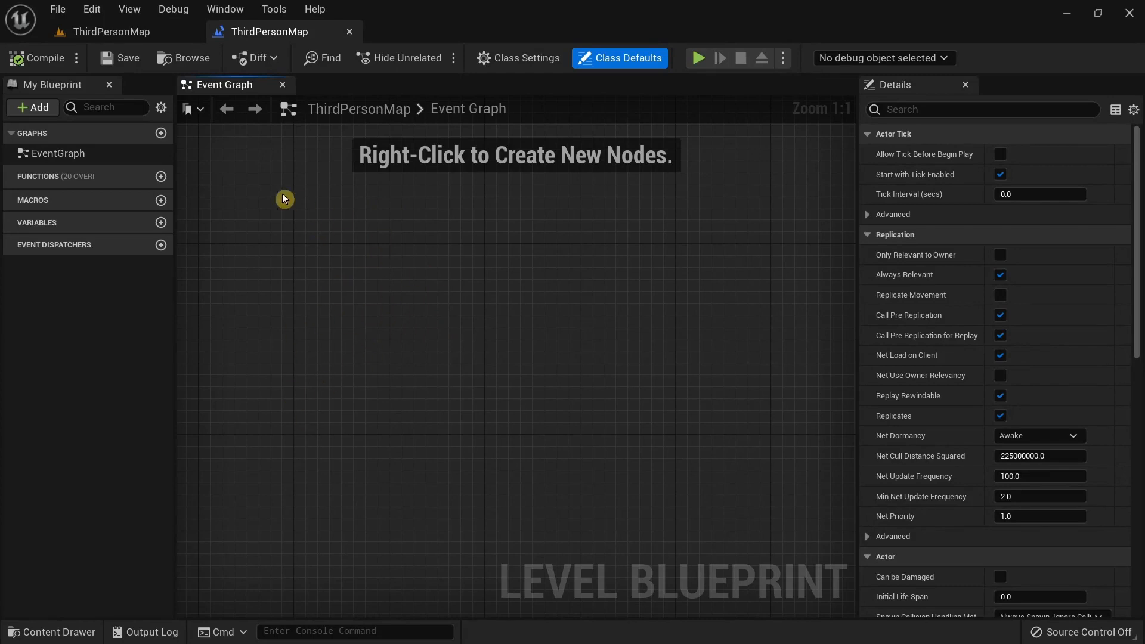
left_click(111, 31)
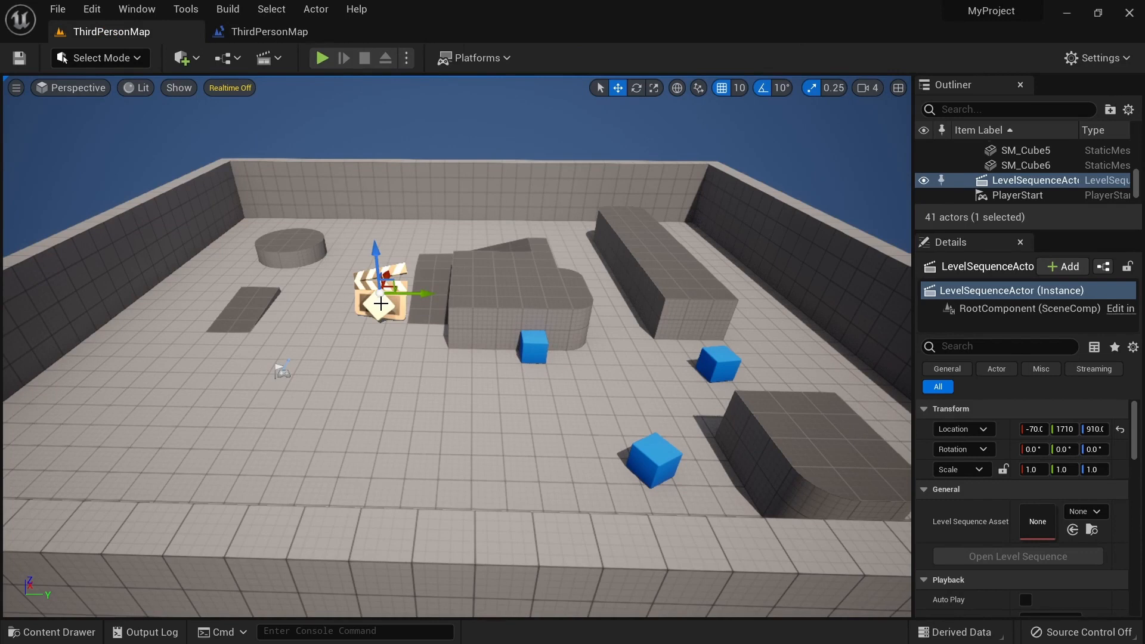
mouse_move(1070, 181)
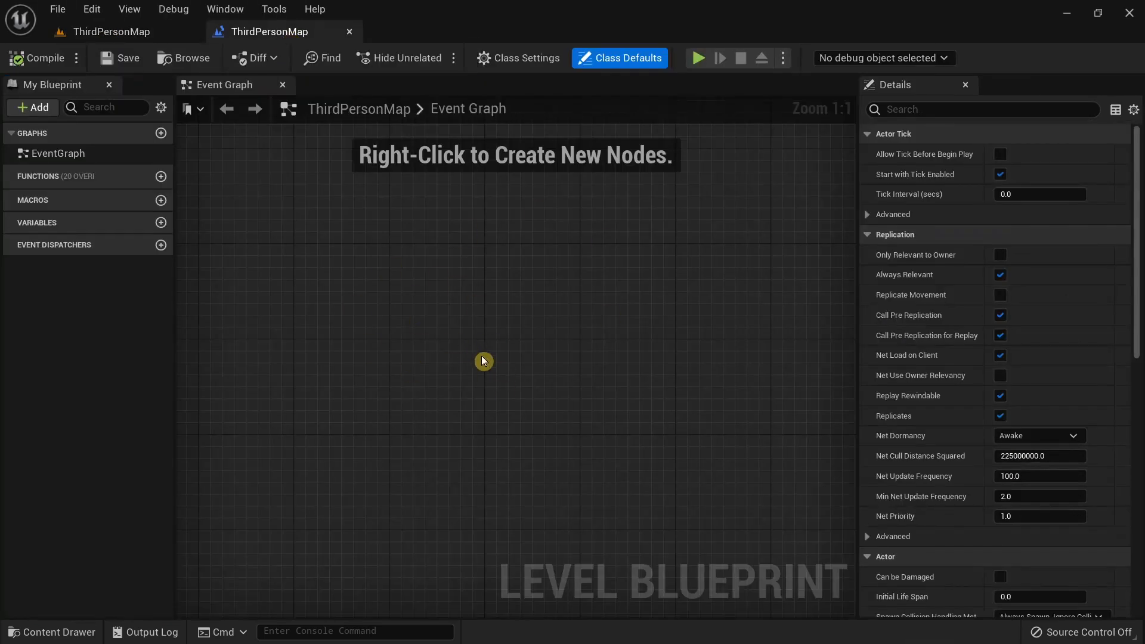
mouse_move(507, 349)
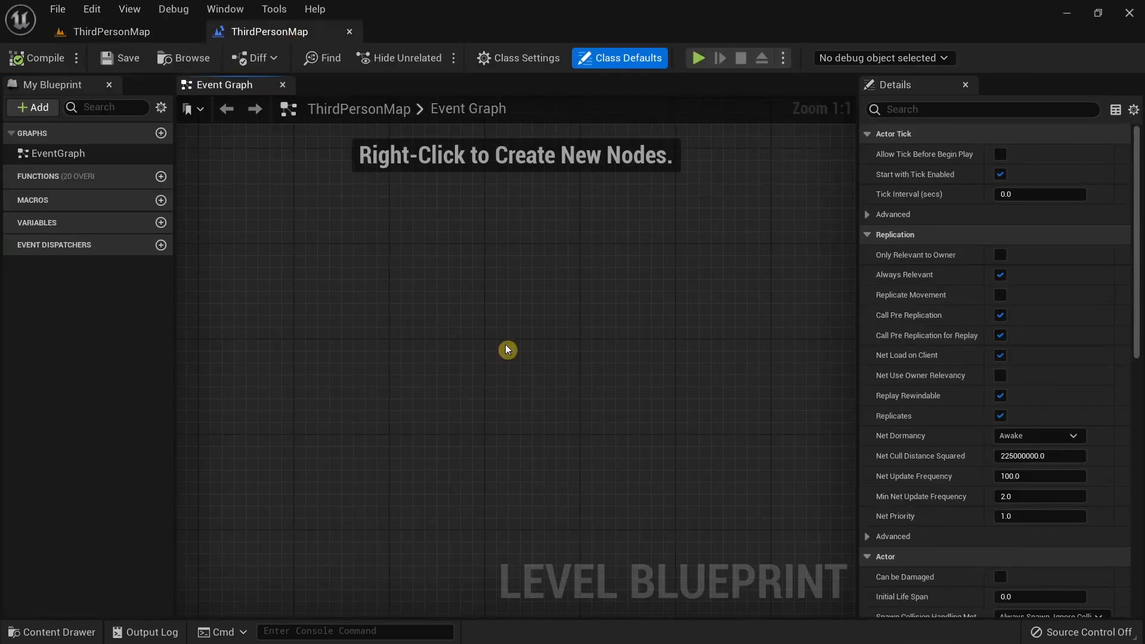
Create a LevelSequenceActor reference and wire its Sequence Player into a Play node
right_click(507, 350)
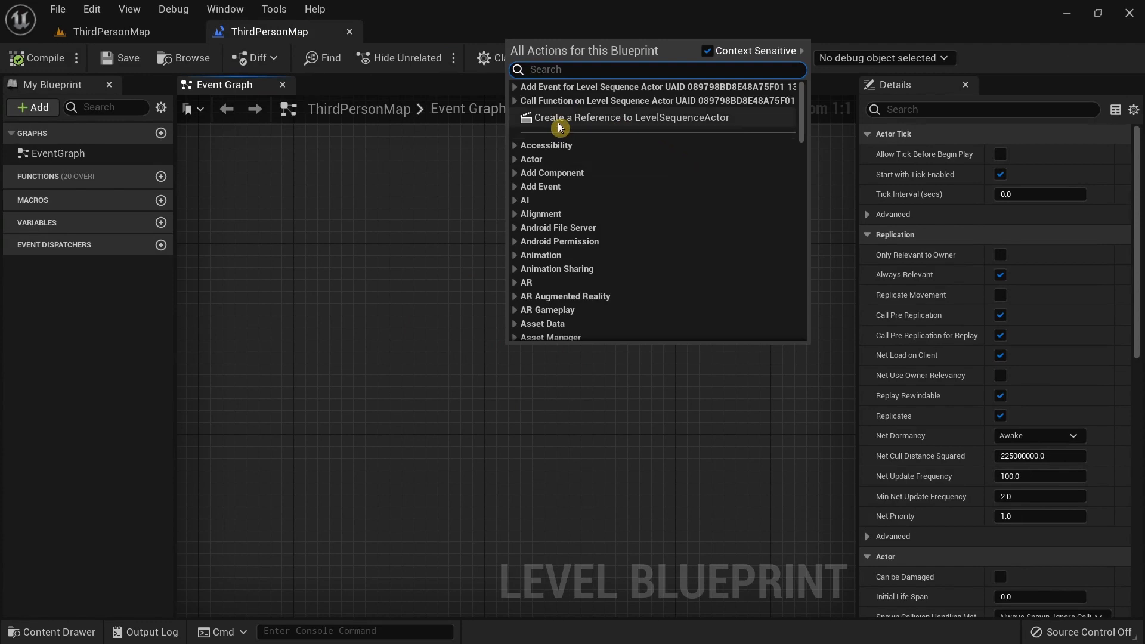
mouse_move(568, 123)
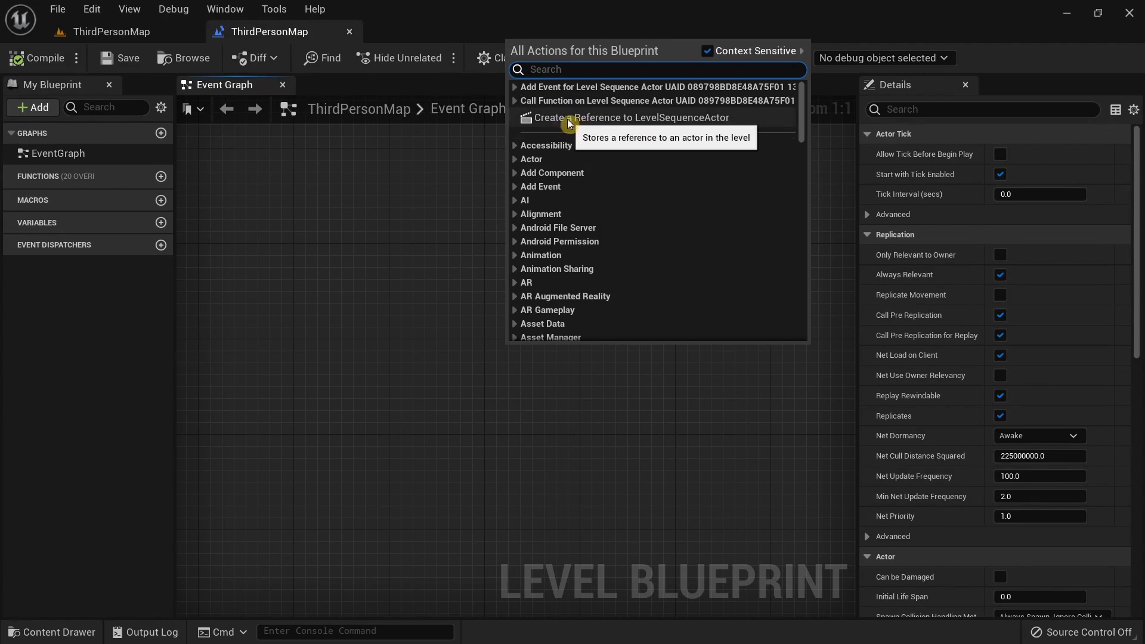
mouse_move(682, 123)
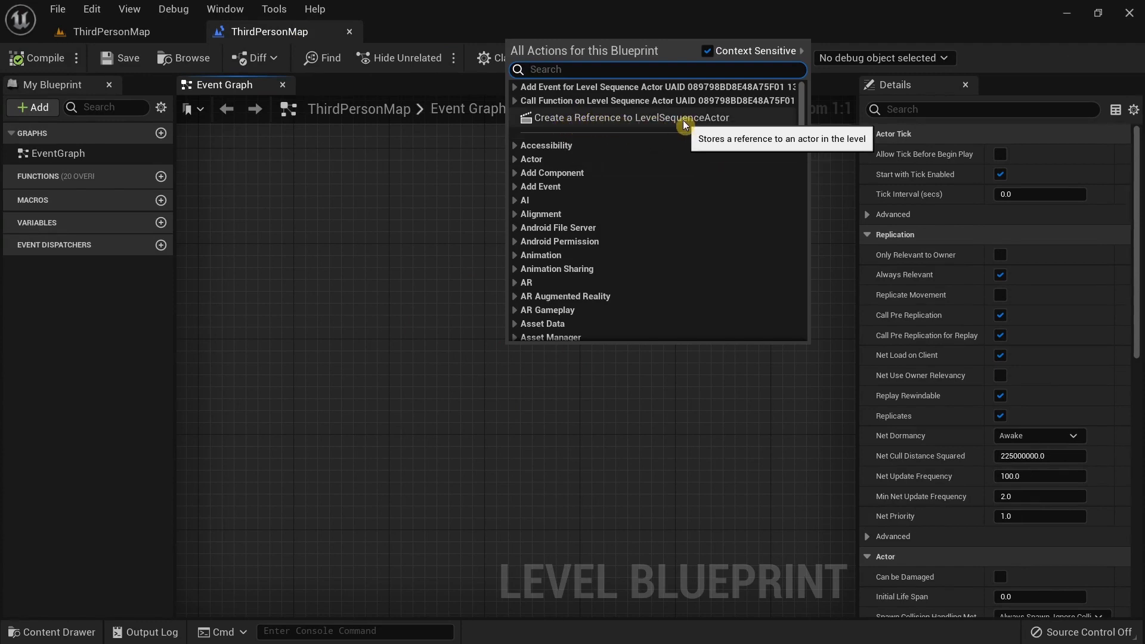
left_click(629, 118)
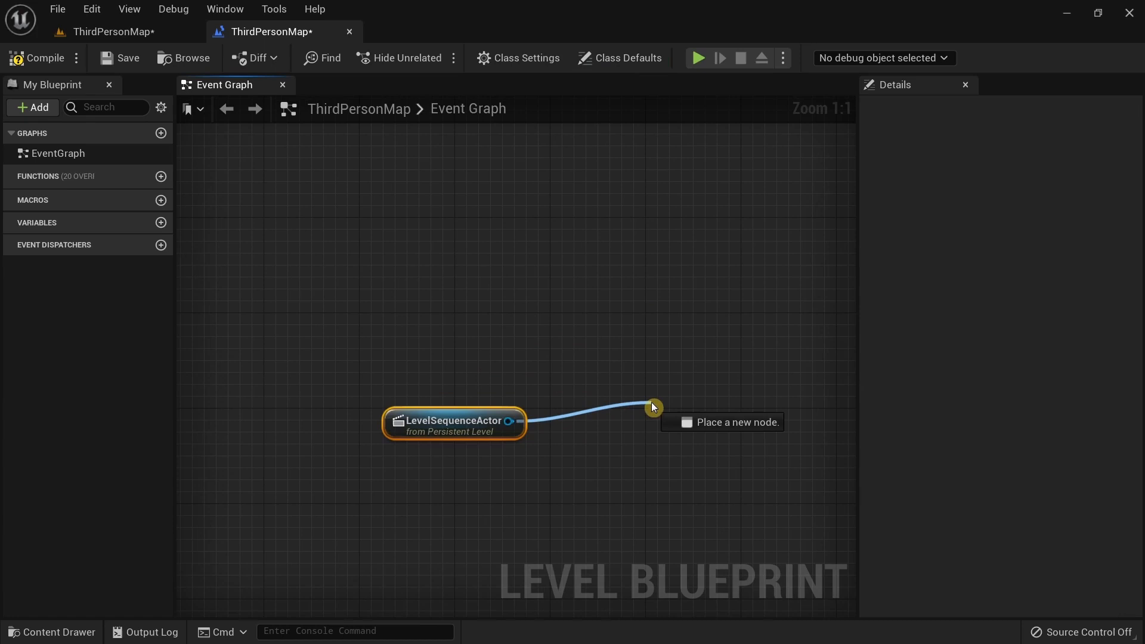
left_click(634, 422)
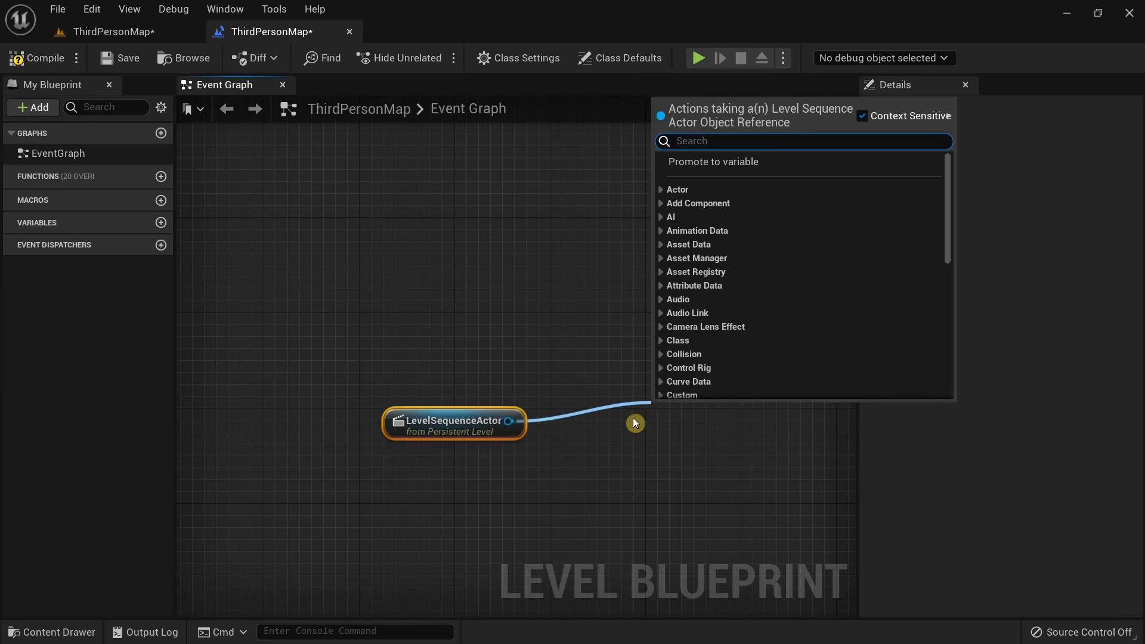
type("play")
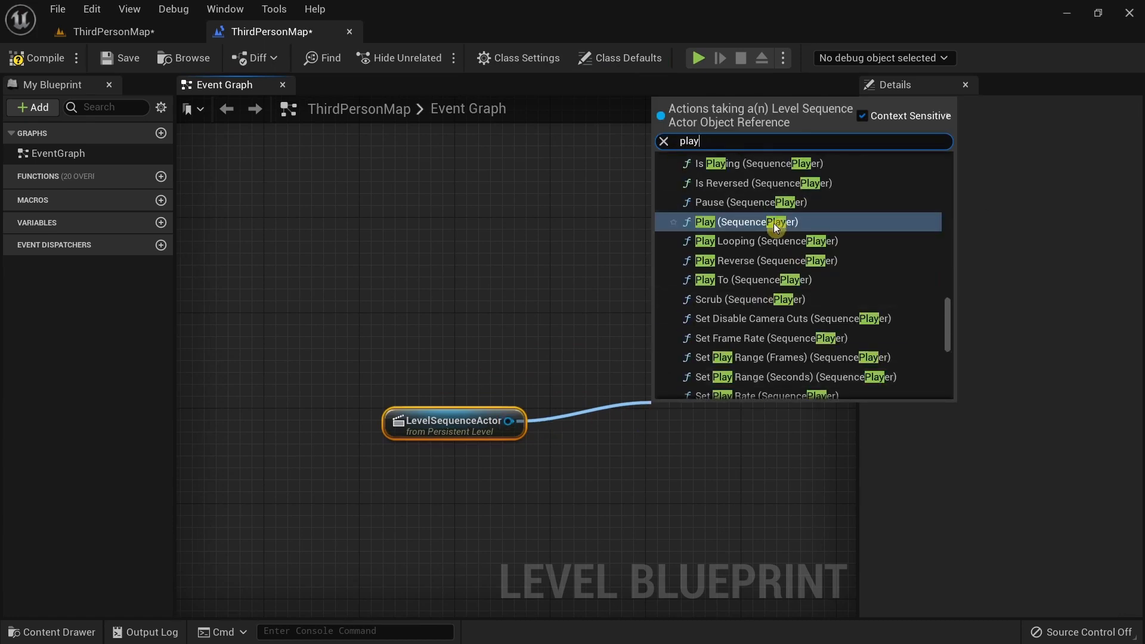
mouse_move(744, 222)
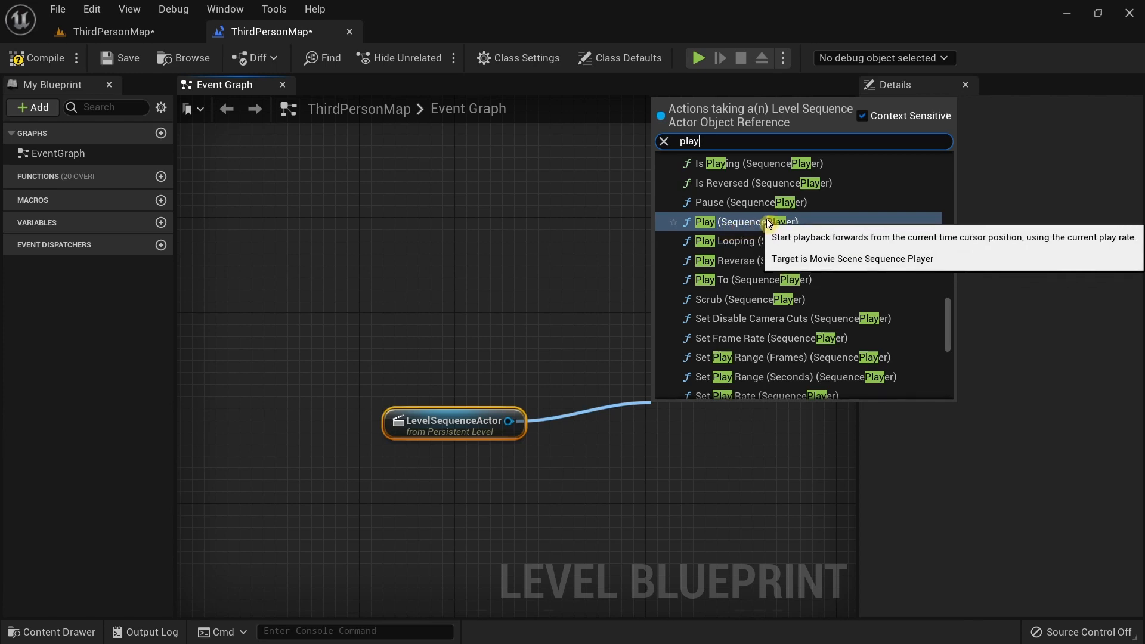
left_click(744, 222)
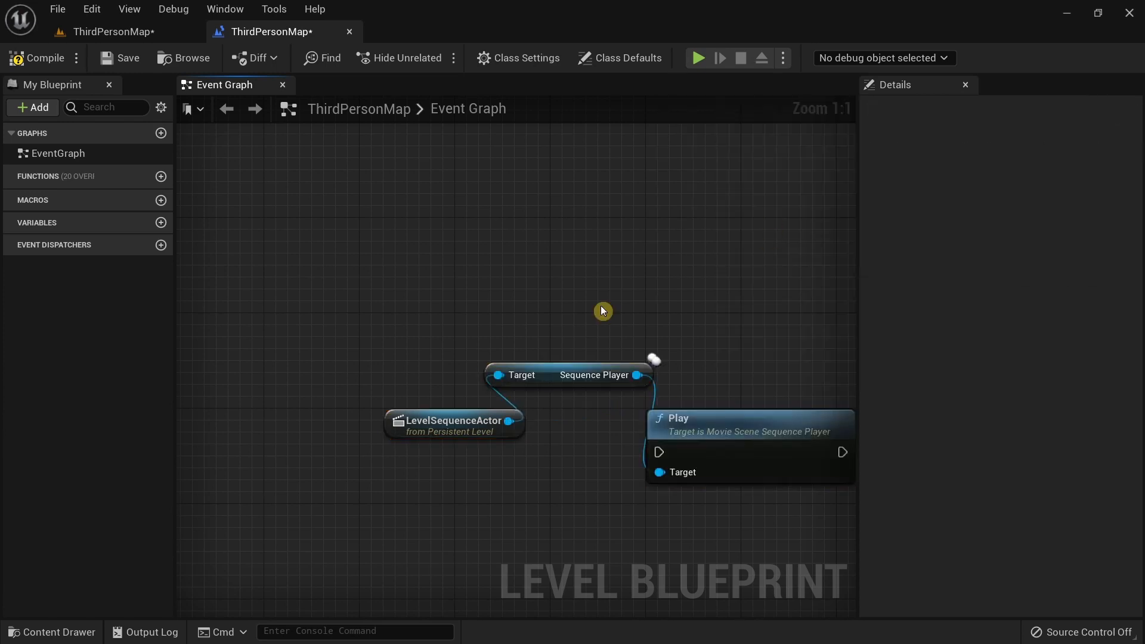
scroll("down", 3)
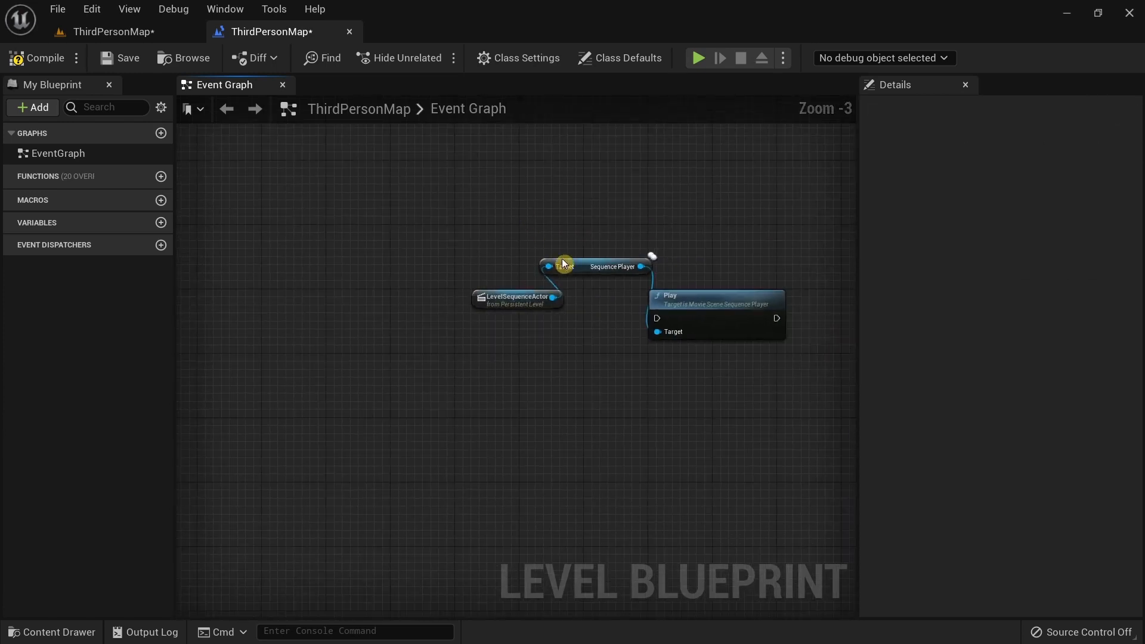
scroll("up", 3)
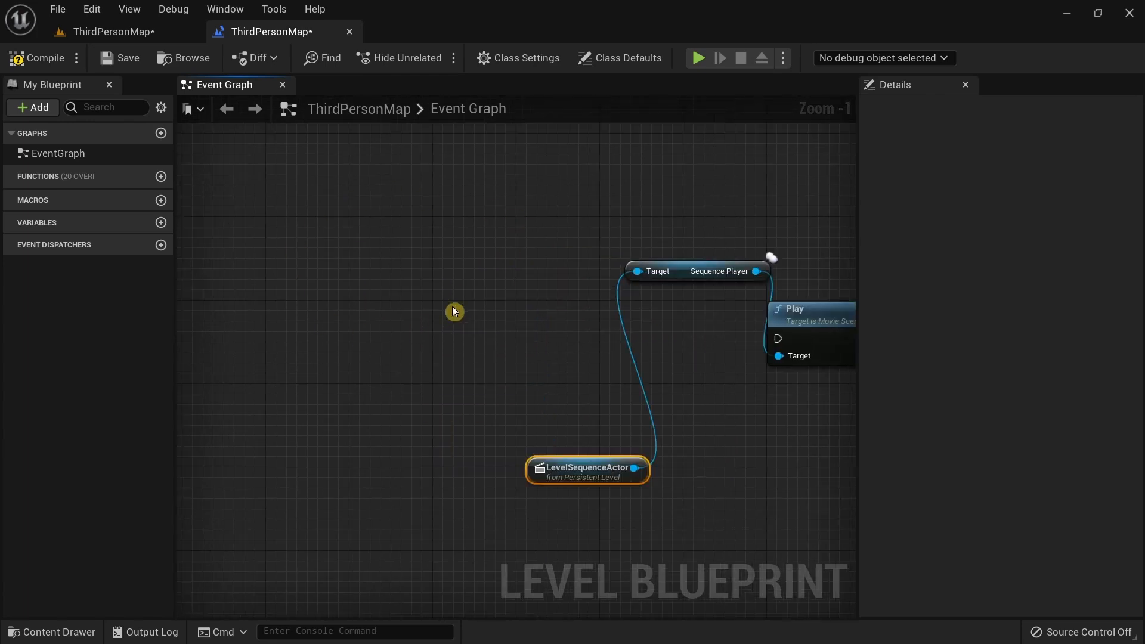
mouse_move(521, 336)
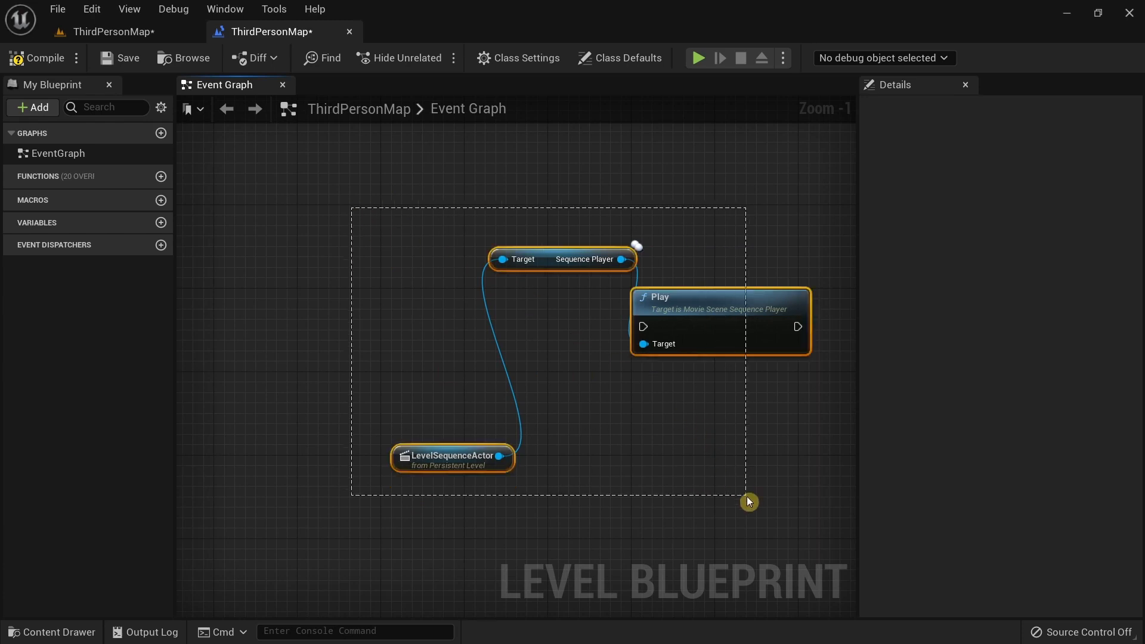
Create a Widget Blueprint named test1 in the ThirdPerson/Blueprints content folder
left_click(359, 297)
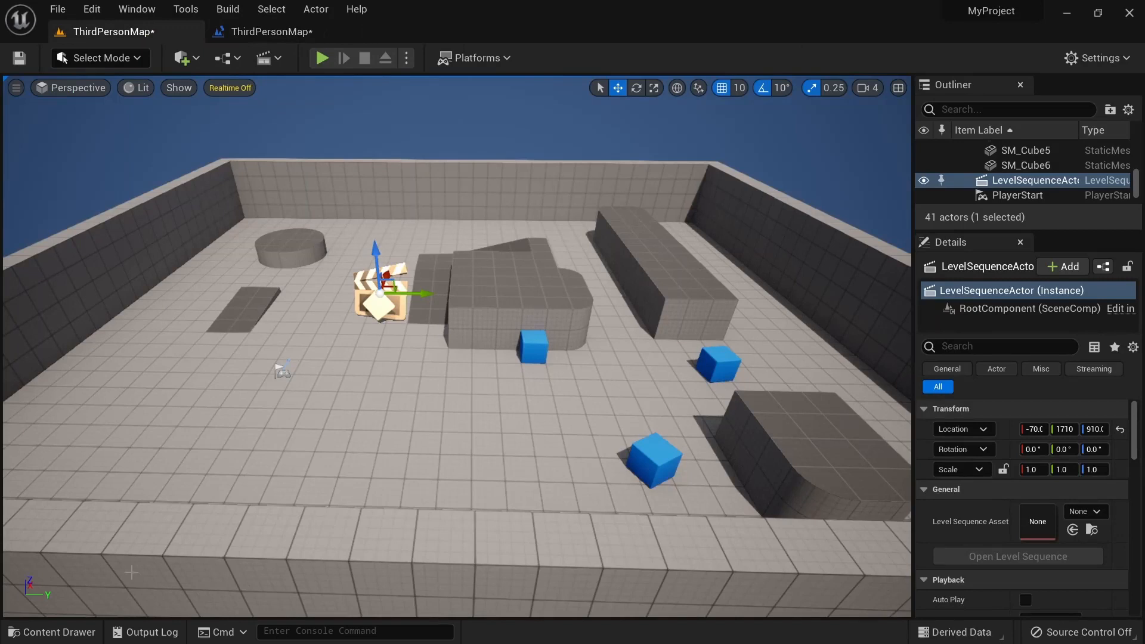
left_click(51, 631)
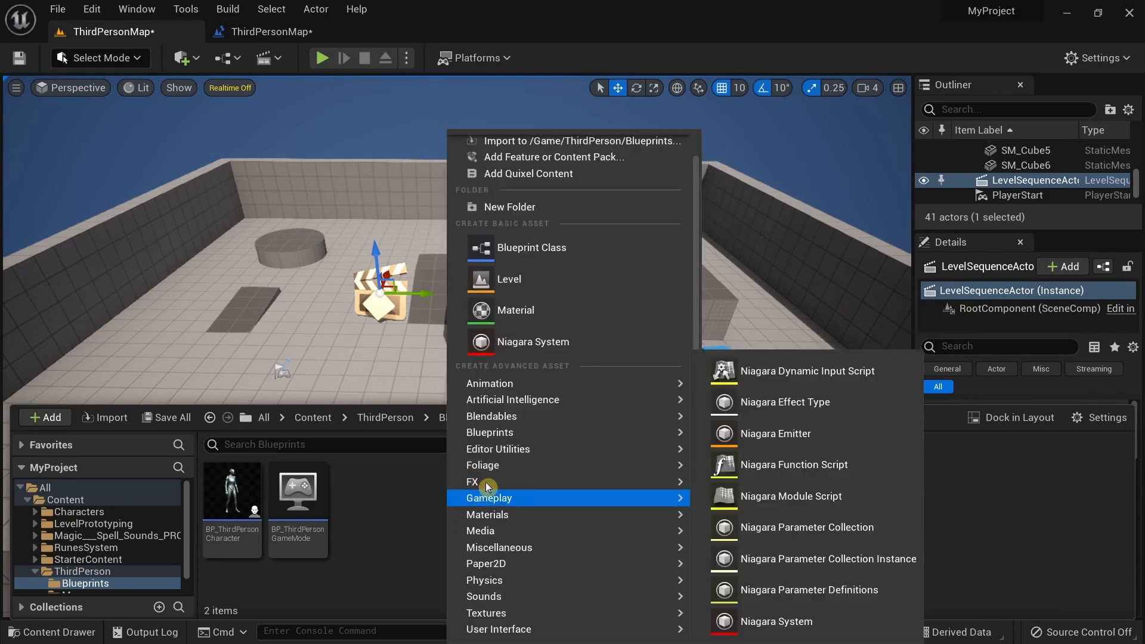
mouse_move(499, 629)
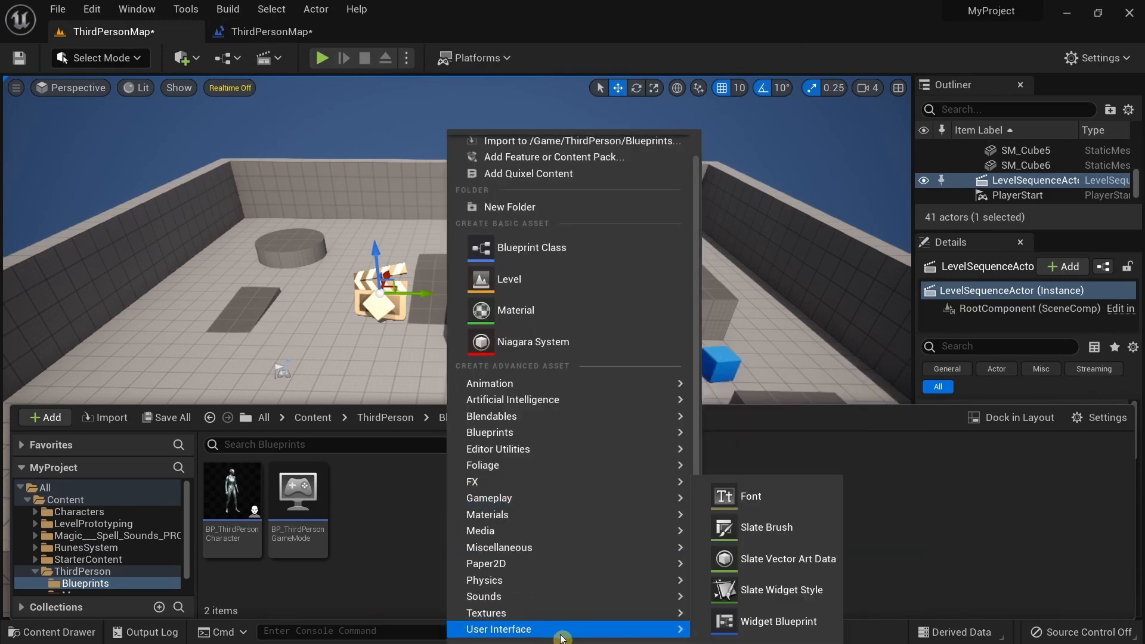
mouse_move(756, 621)
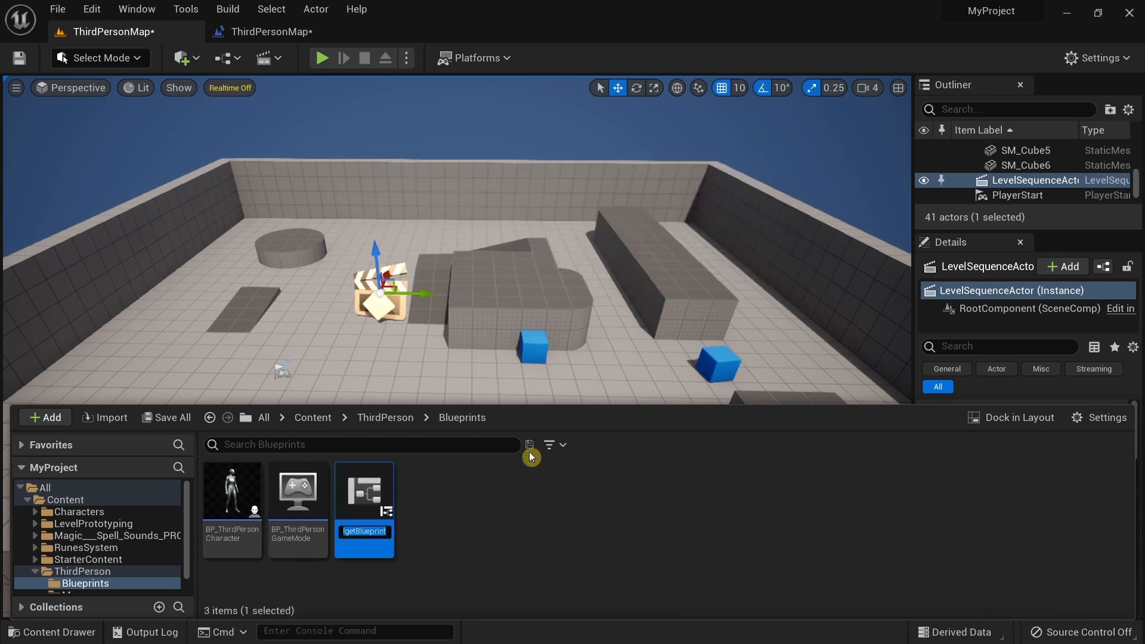
mouse_move(551, 537)
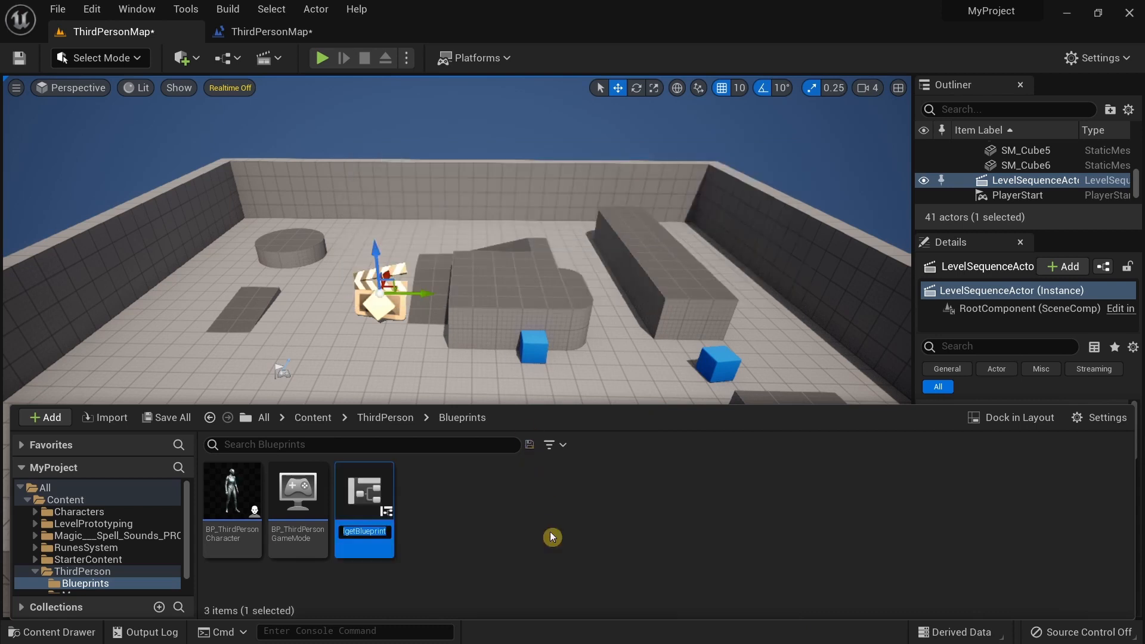
type("test1")
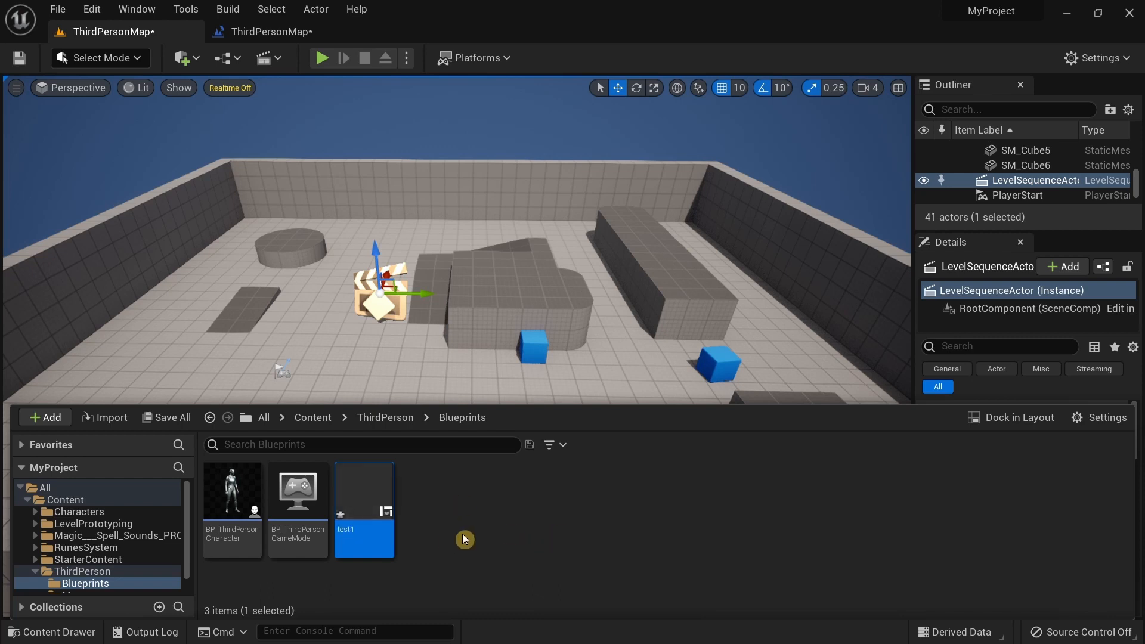
mouse_move(383, 504)
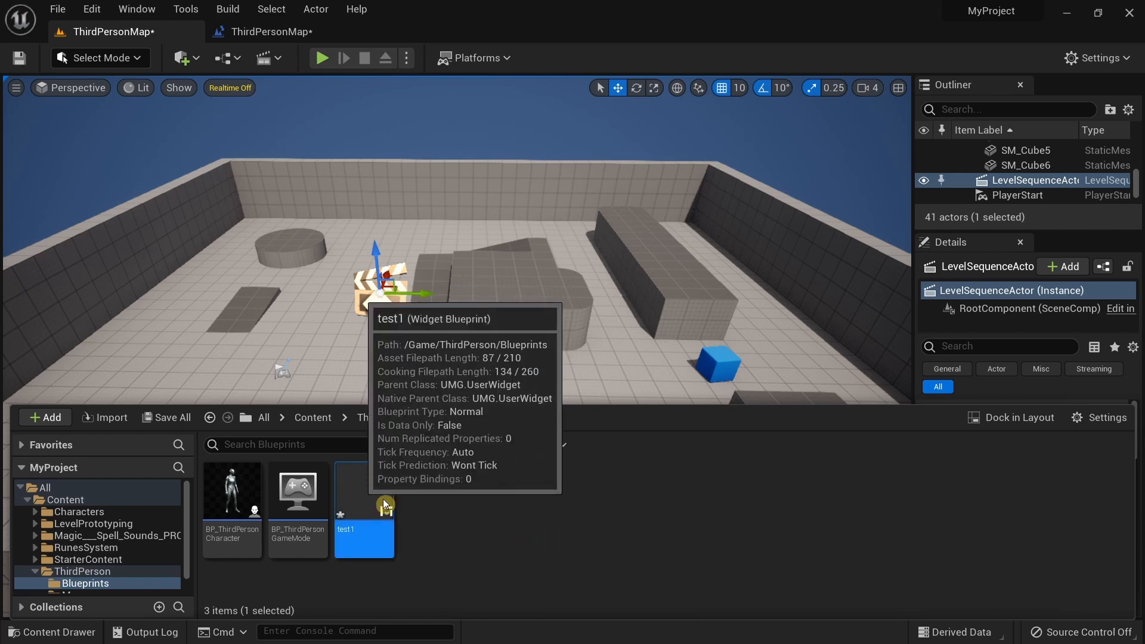
Open test1 in a docked editor tab, check its Graph, and return to the Designer canvas
double_click(364, 539)
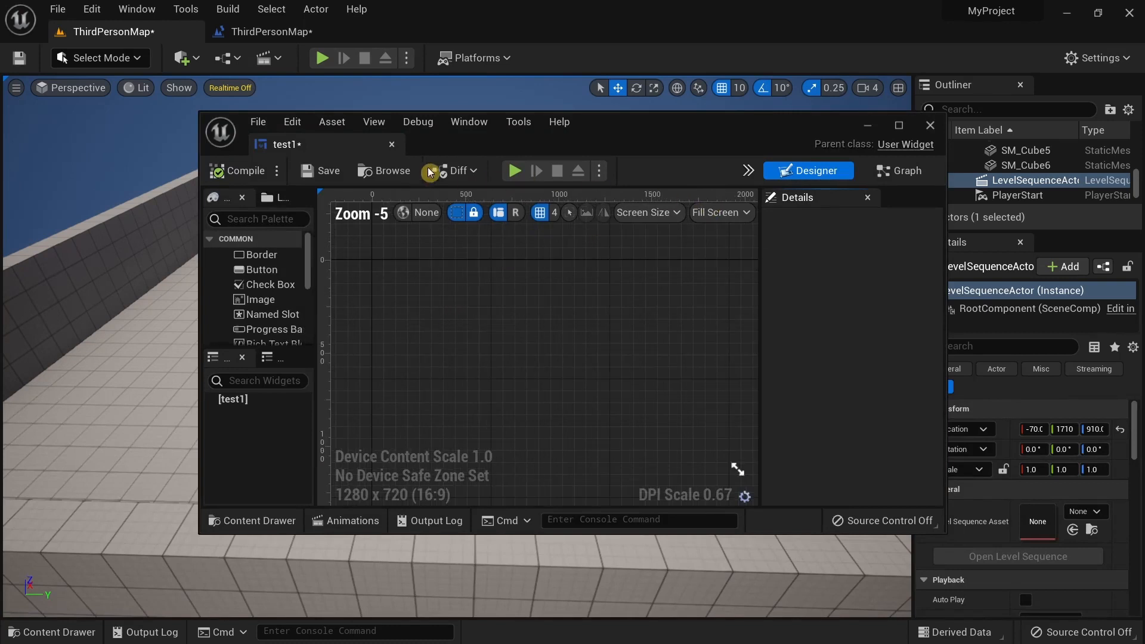
left_click(900, 125)
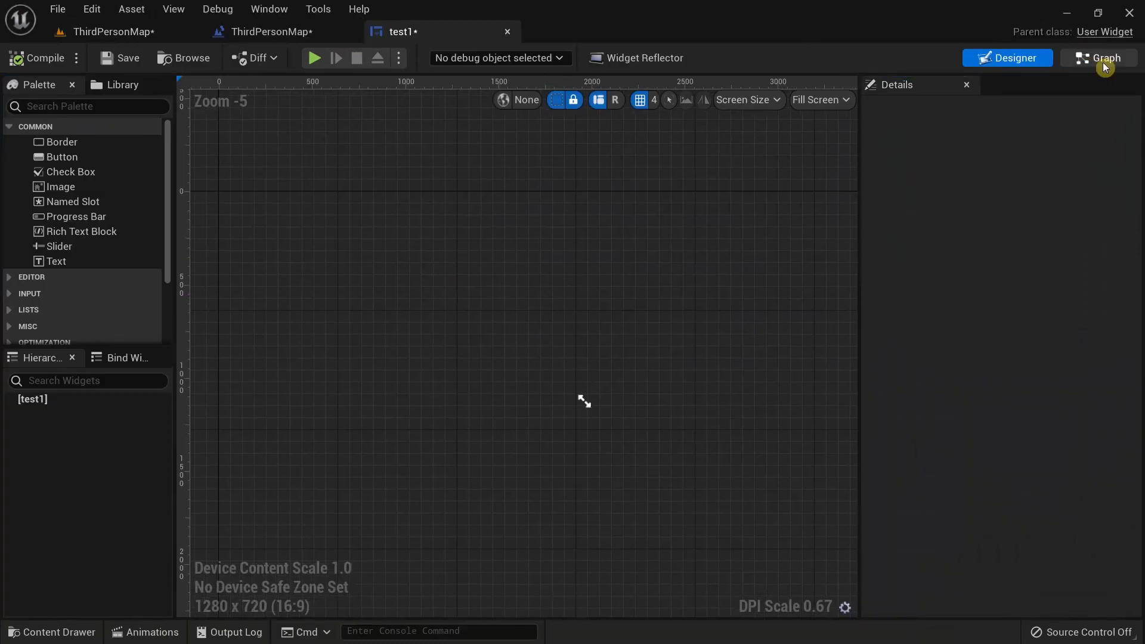
left_click(1097, 58)
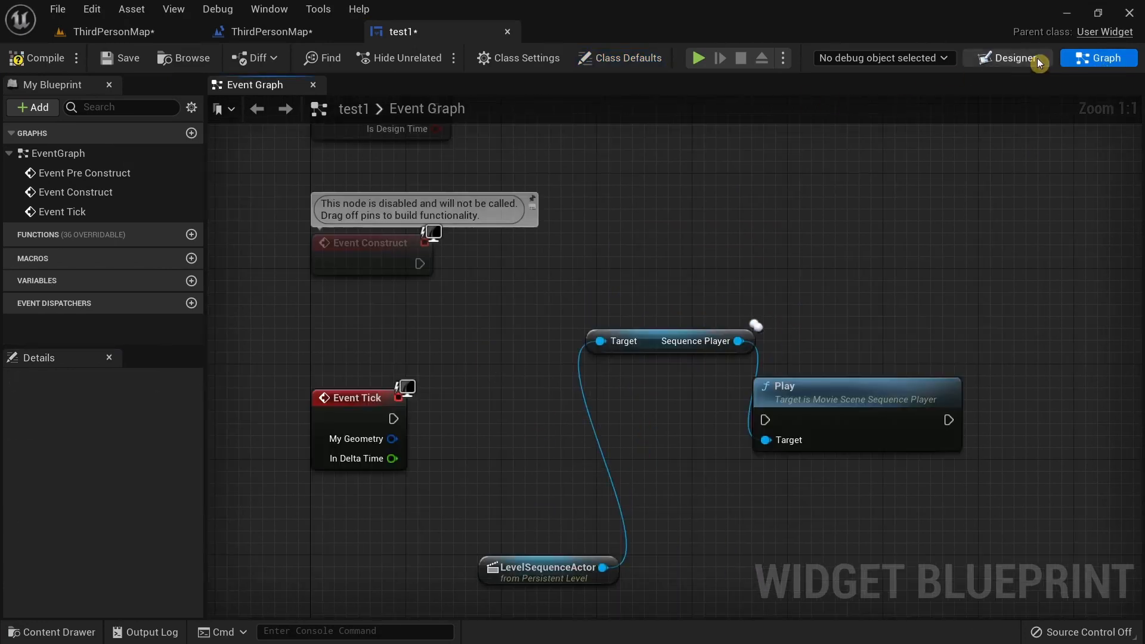
left_click(1007, 57)
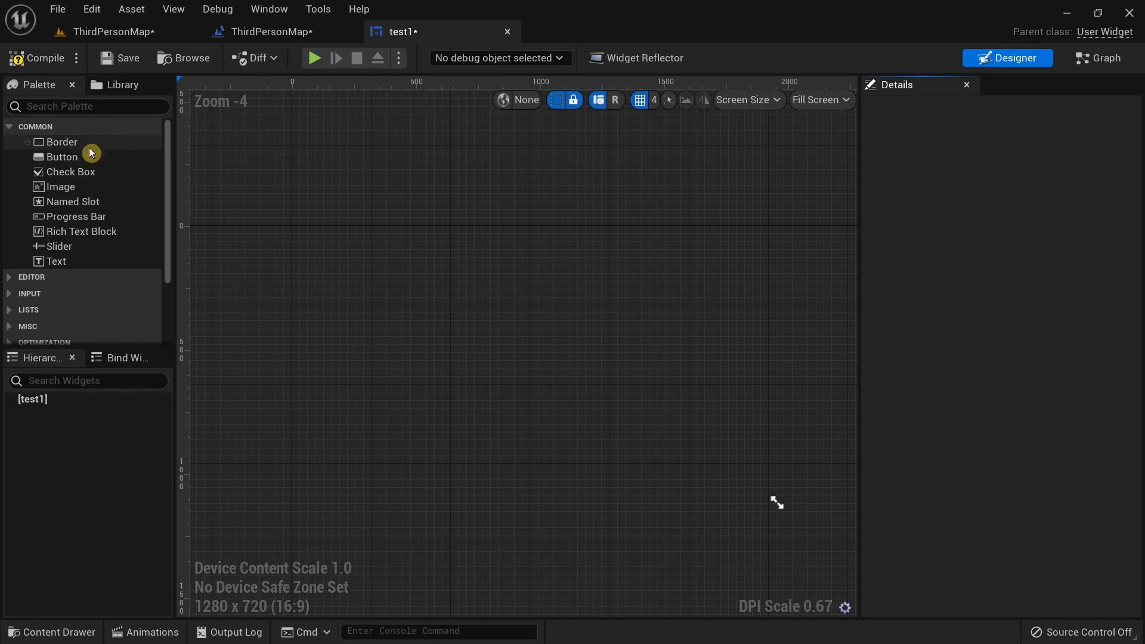
Add a Canvas Panel to the test1 widget from the Palette search and clear the filter
type("ca")
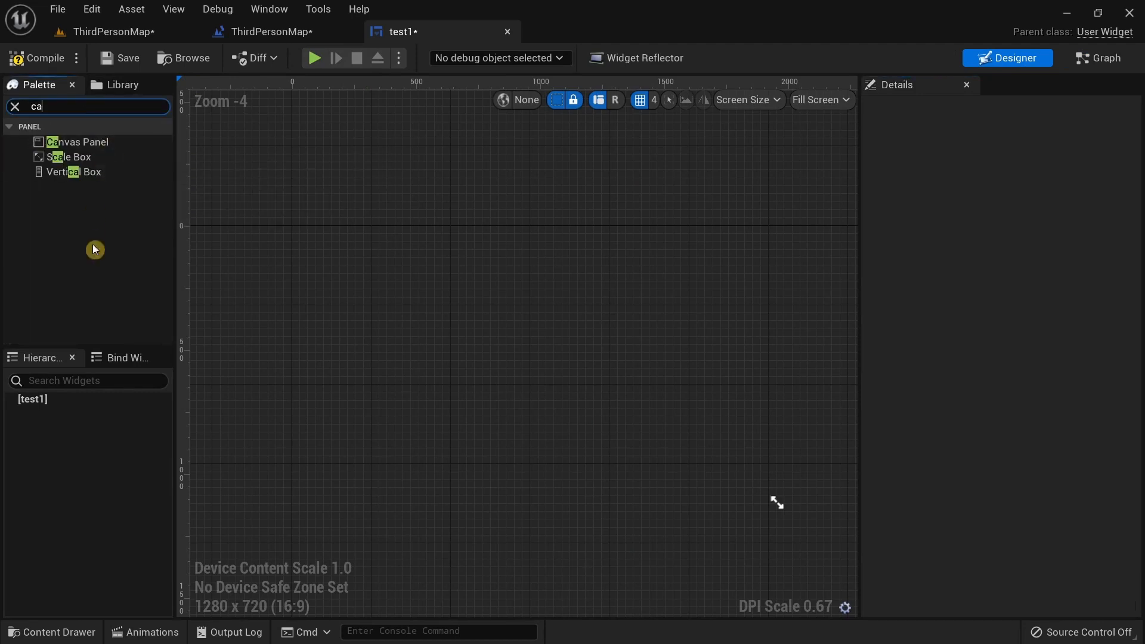
left_click(14, 107)
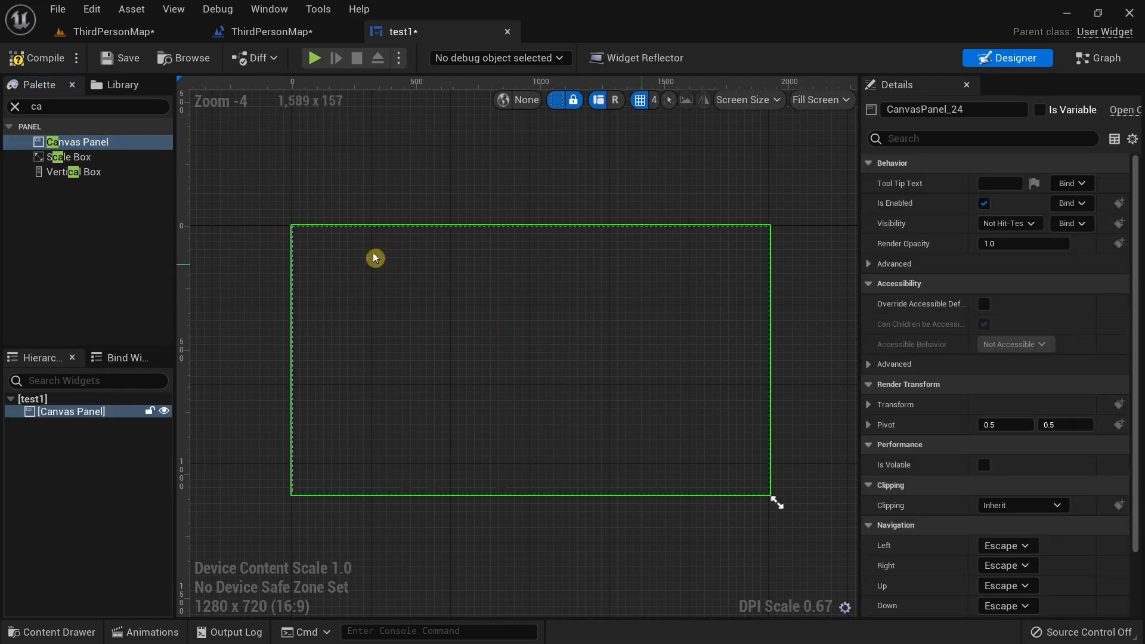
left_click(13, 106)
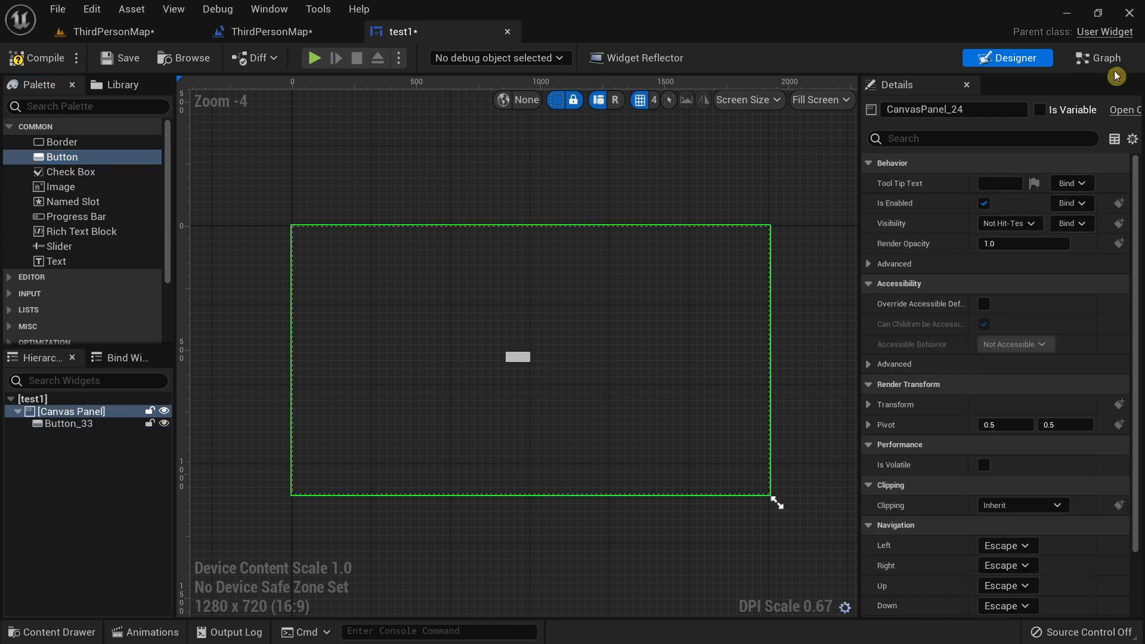
Select the Button_33 variable in the graph and create its On Clicked event
left_click(1098, 57)
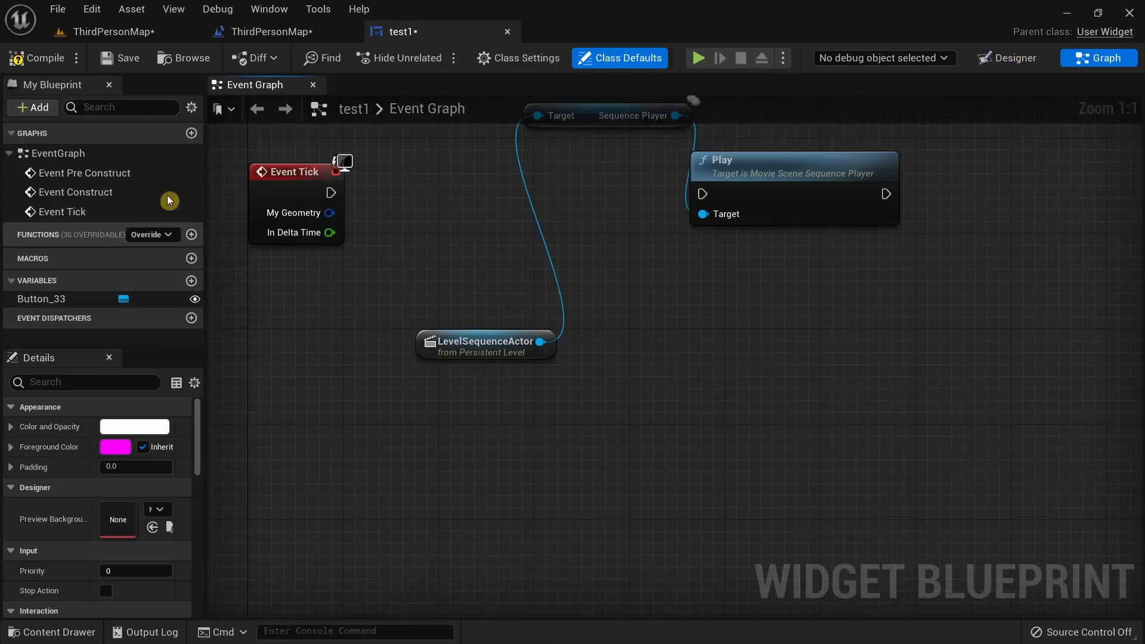
mouse_move(64, 88)
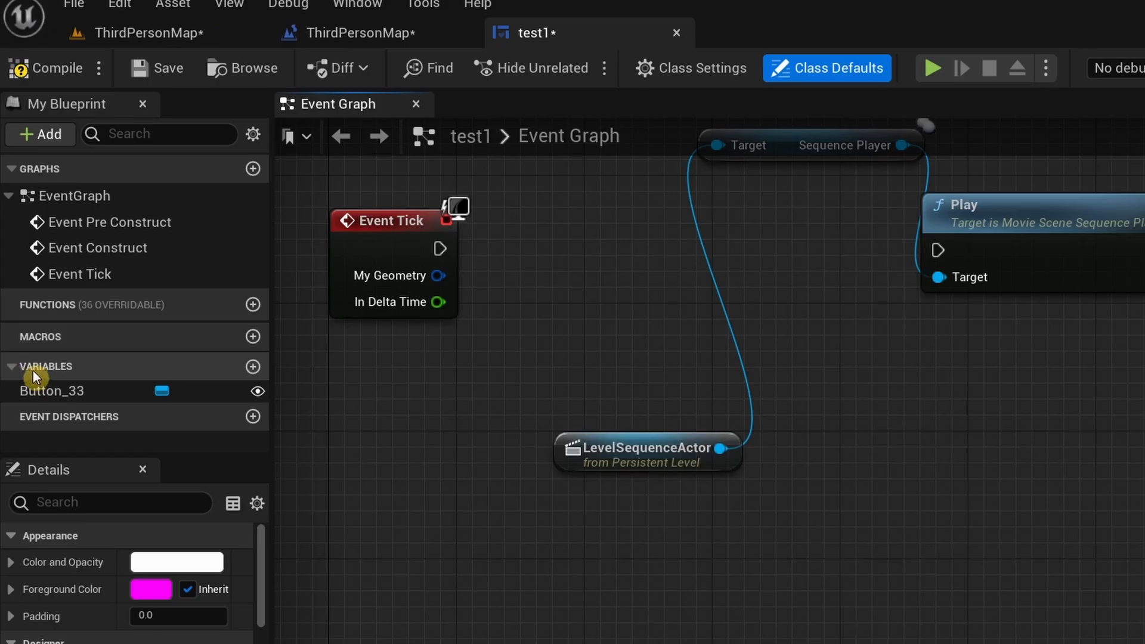
mouse_move(55, 395)
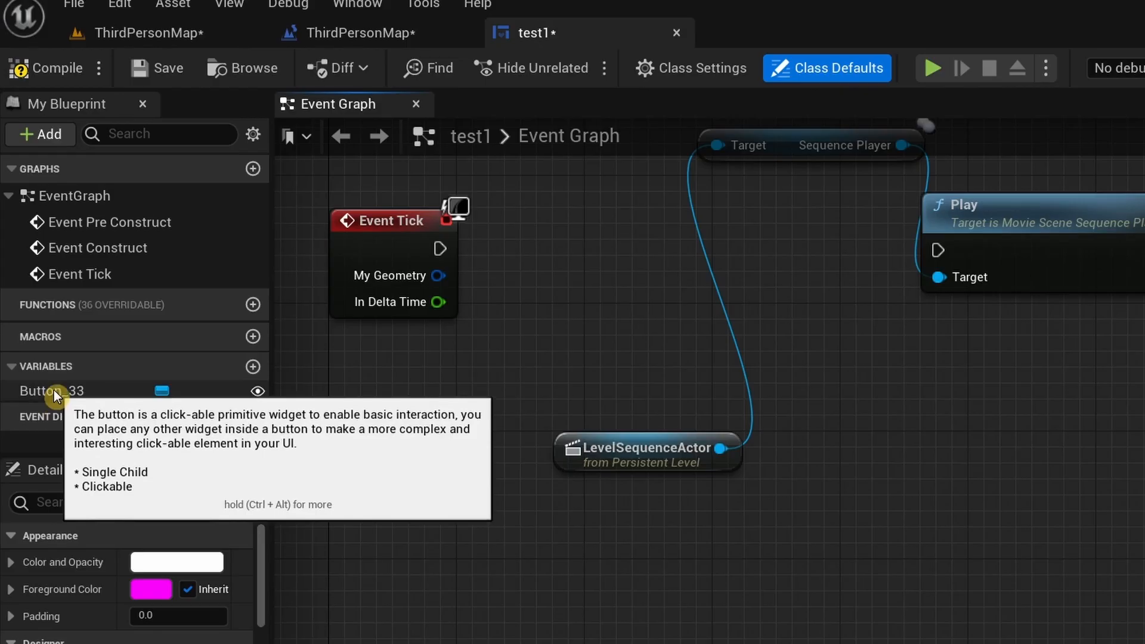
left_click(52, 390)
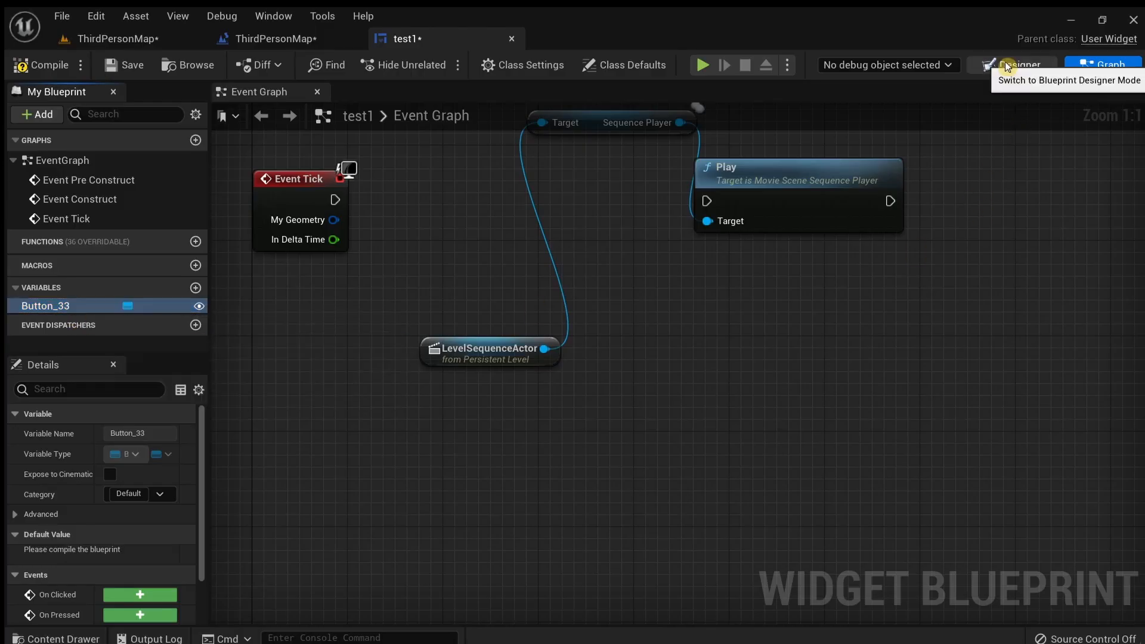
left_click(1012, 64)
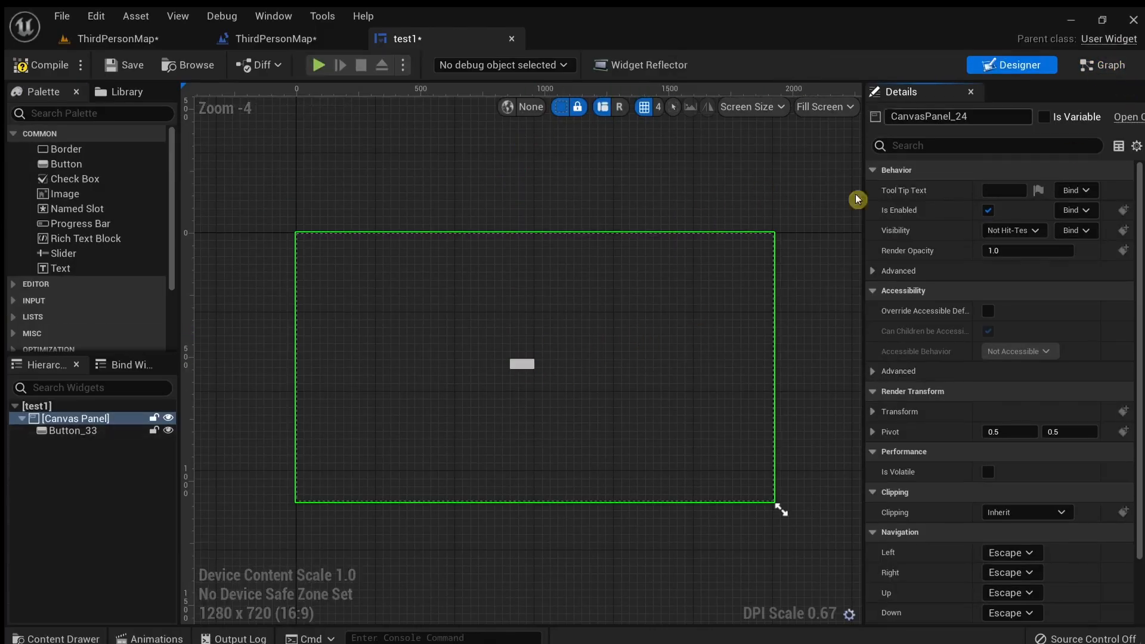
left_click(1102, 64)
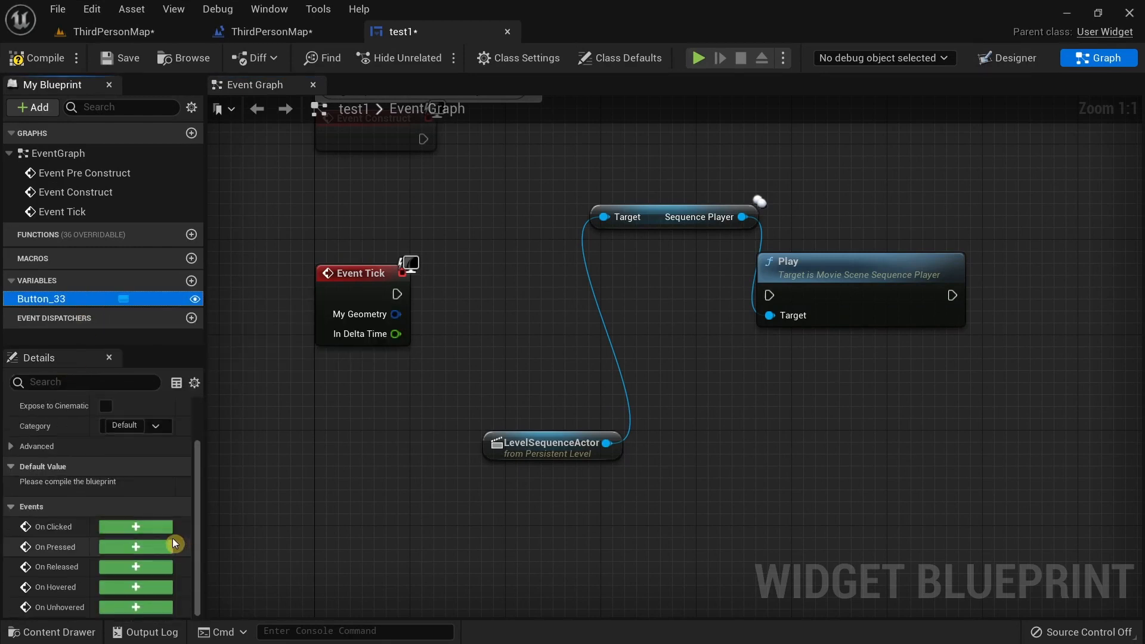
mouse_move(123, 530)
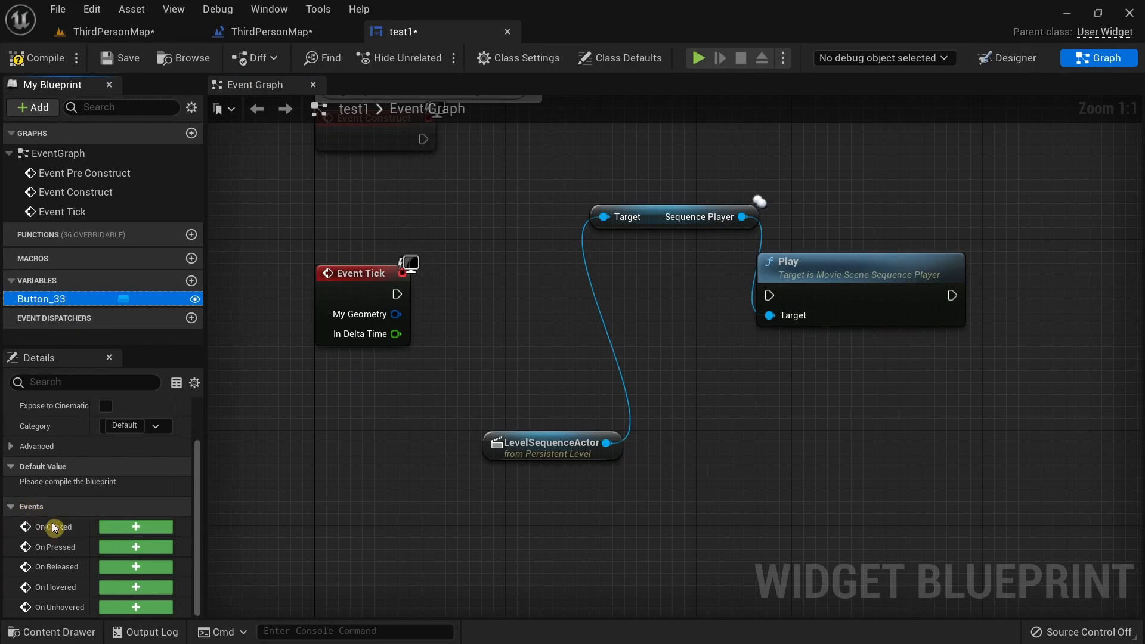
left_click(135, 526)
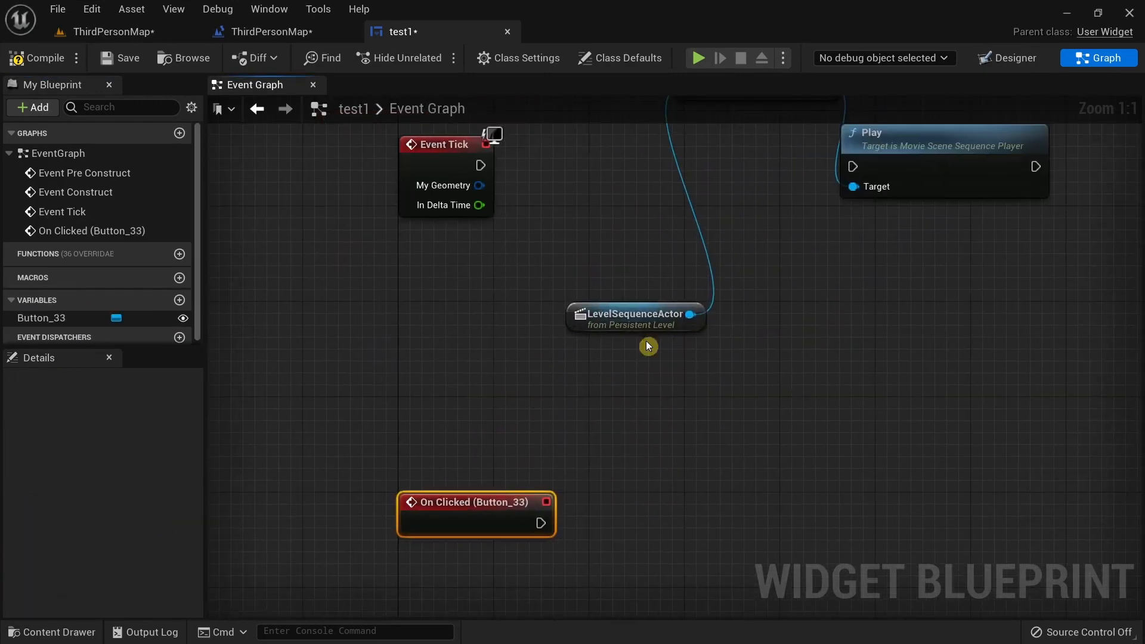
Wire On Clicked (Button_33) to the Play node's exec input and deselect the nodes
scroll("down", 3)
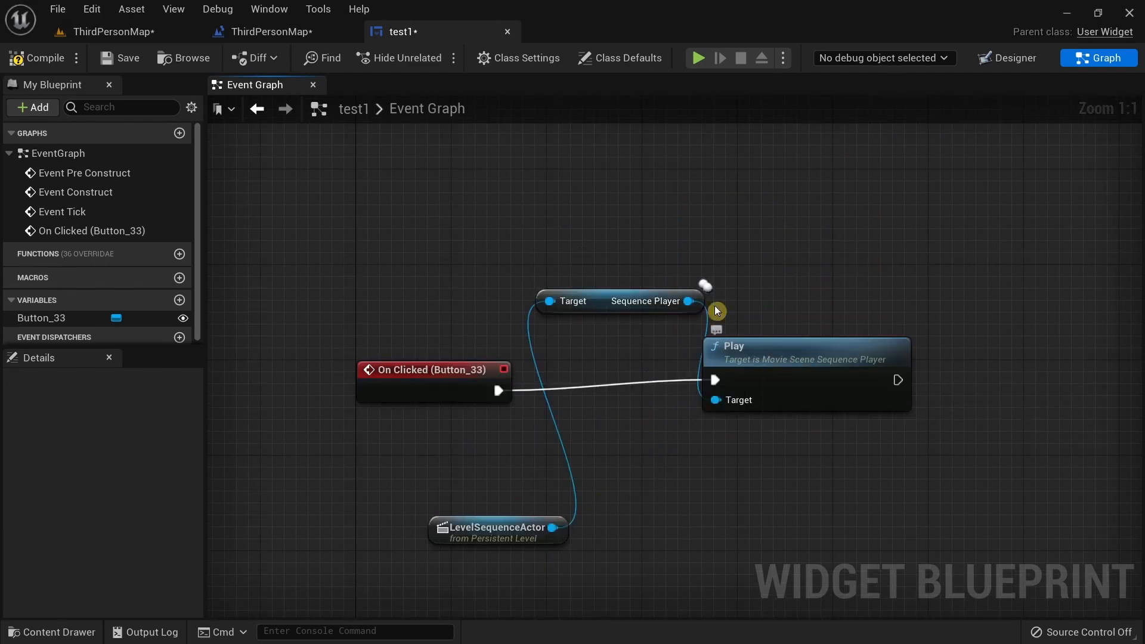
scroll("down", 3)
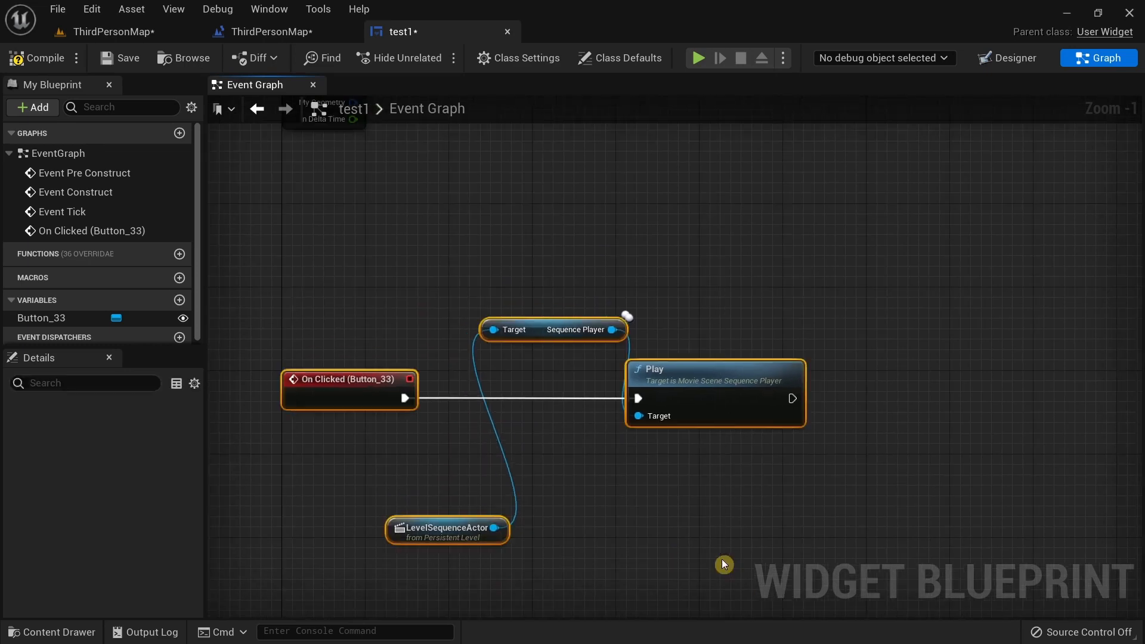
left_click(251, 158)
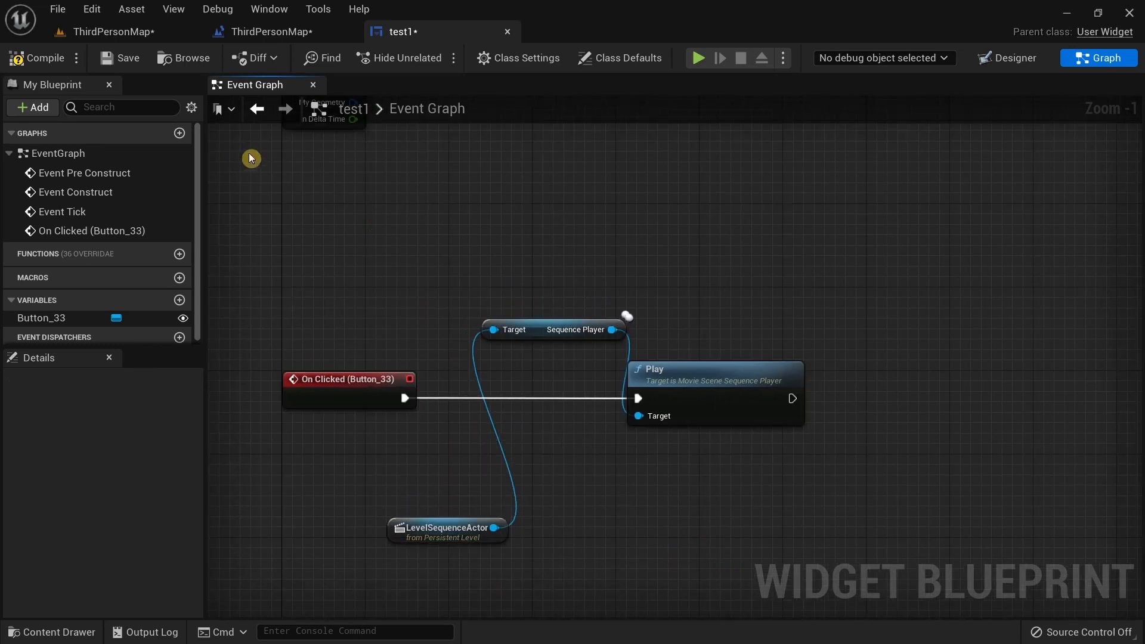
mouse_move(388, 264)
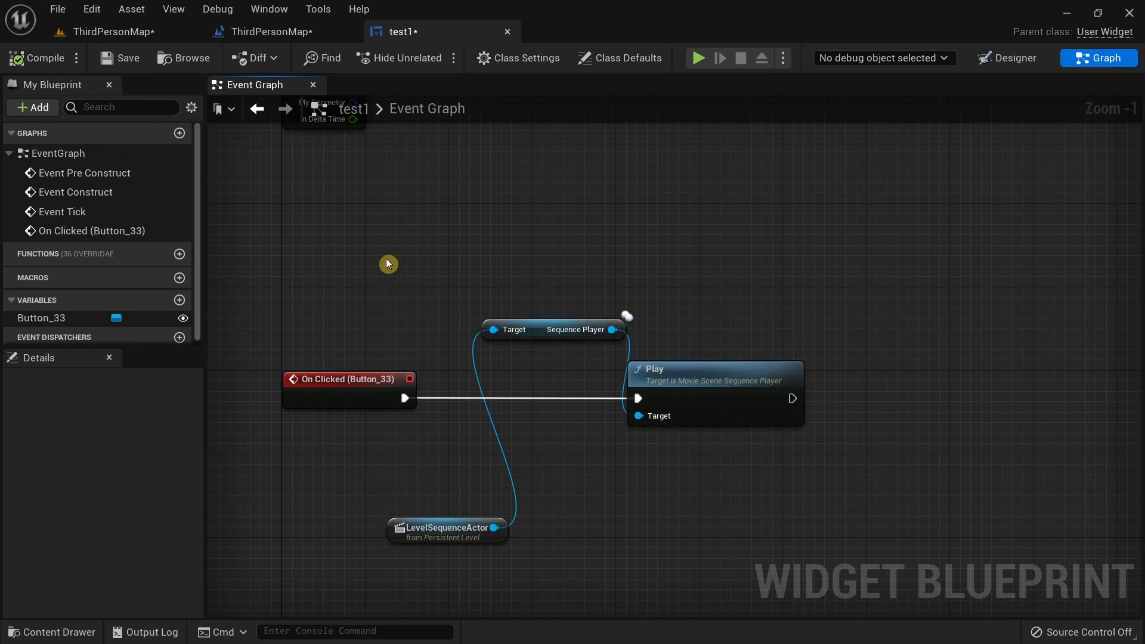
mouse_move(479, 340)
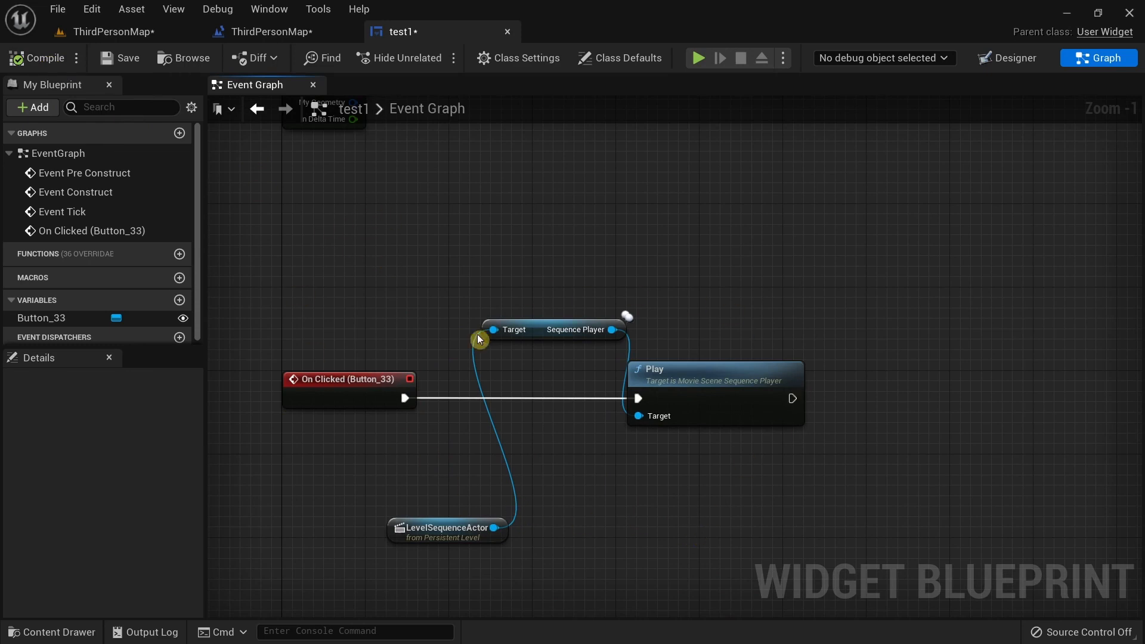
mouse_move(305, 272)
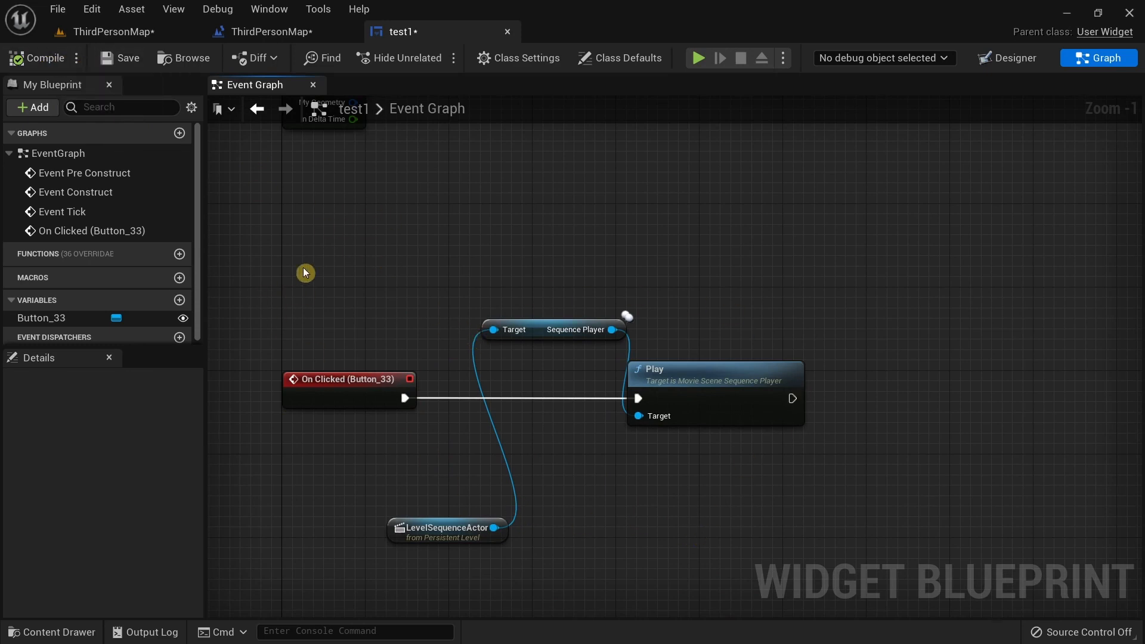
mouse_move(446, 297)
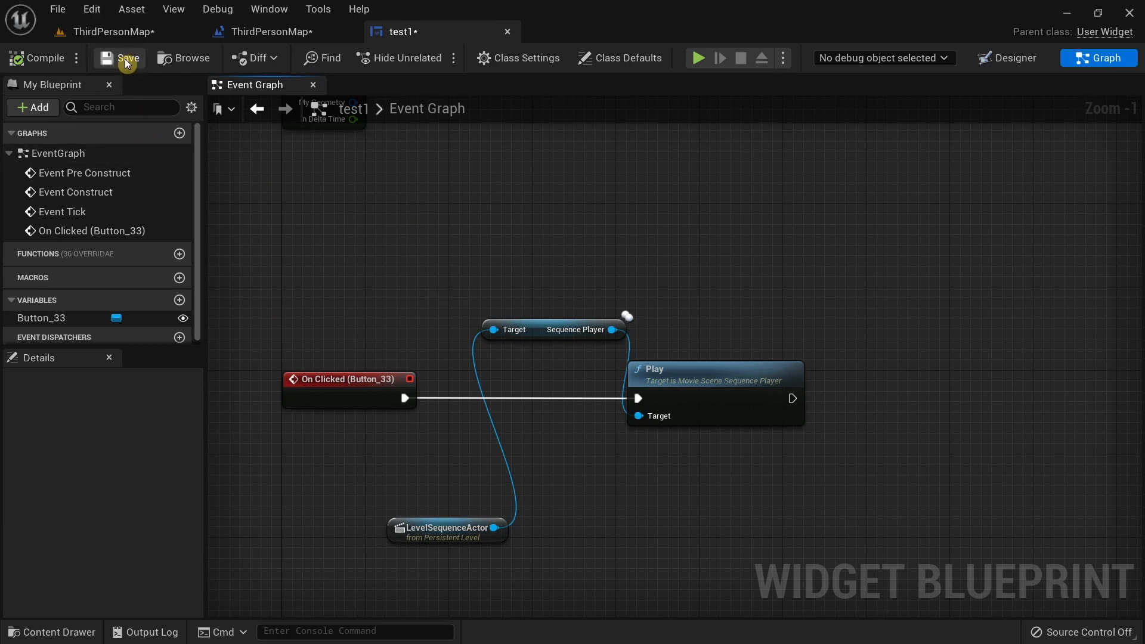
Save test1, then cancel the failed-to-save warning to return to its Event Graph
left_click(120, 57)
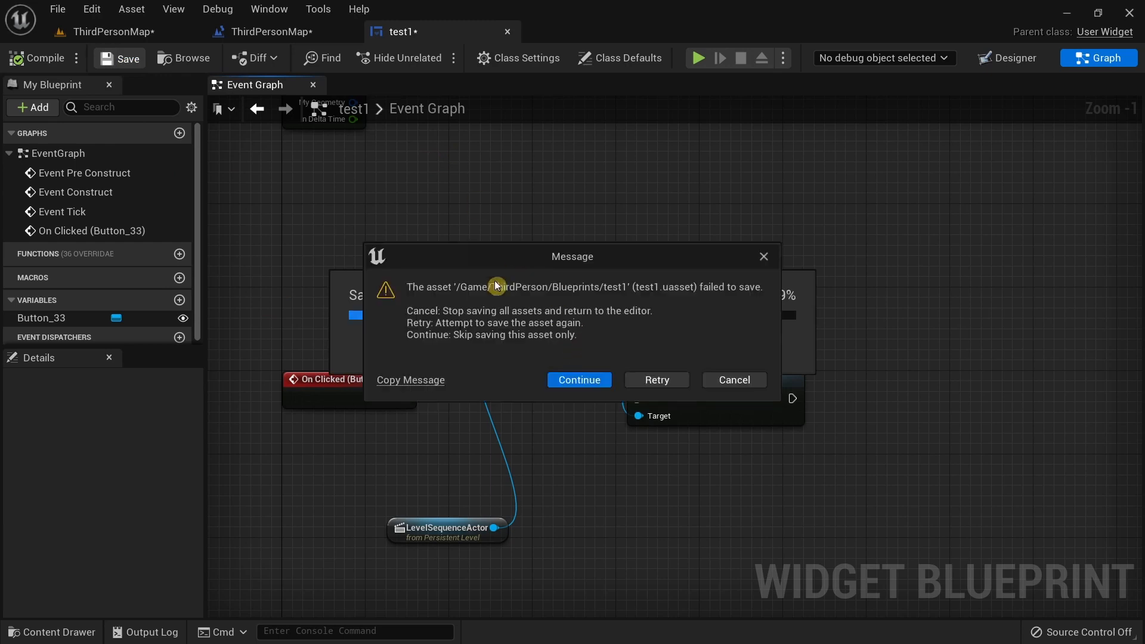
mouse_move(704, 305)
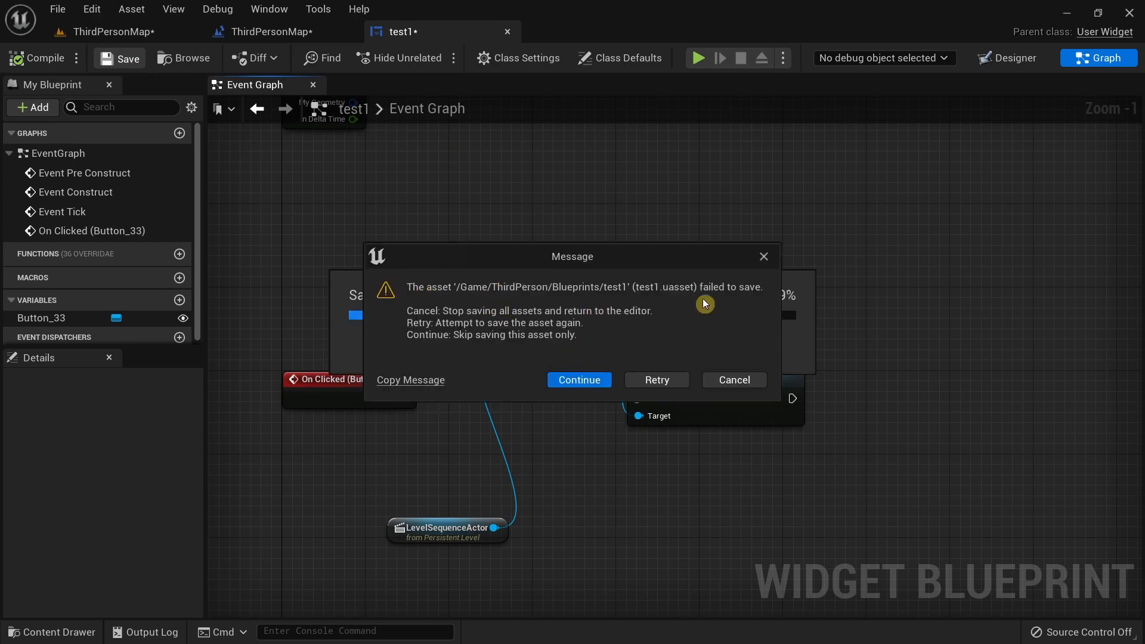
mouse_move(598, 298)
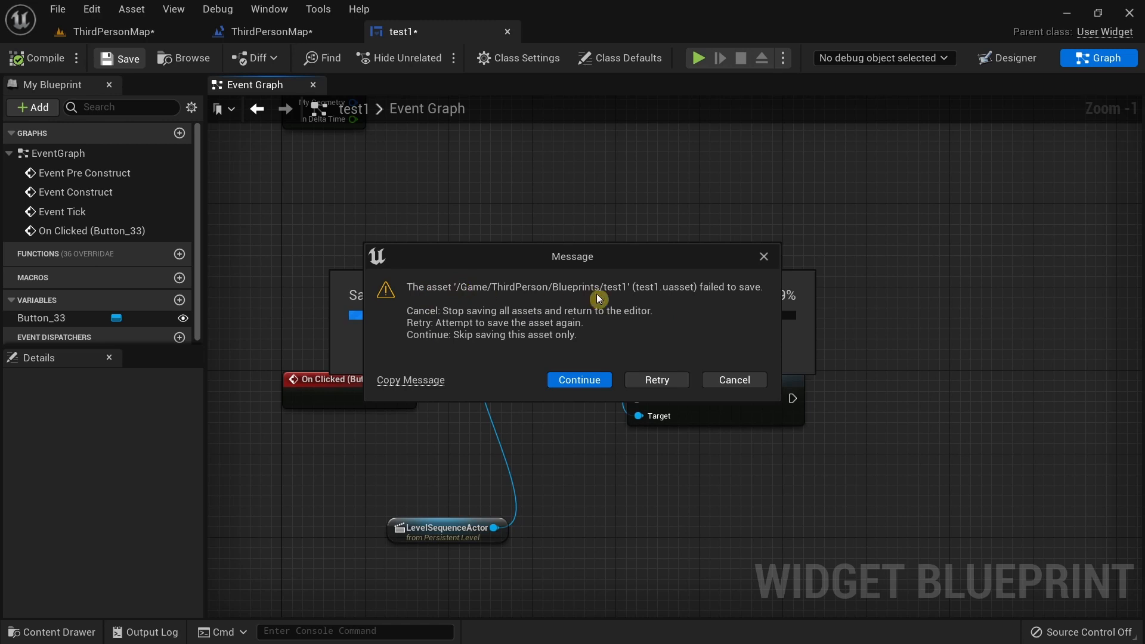
mouse_move(747, 327)
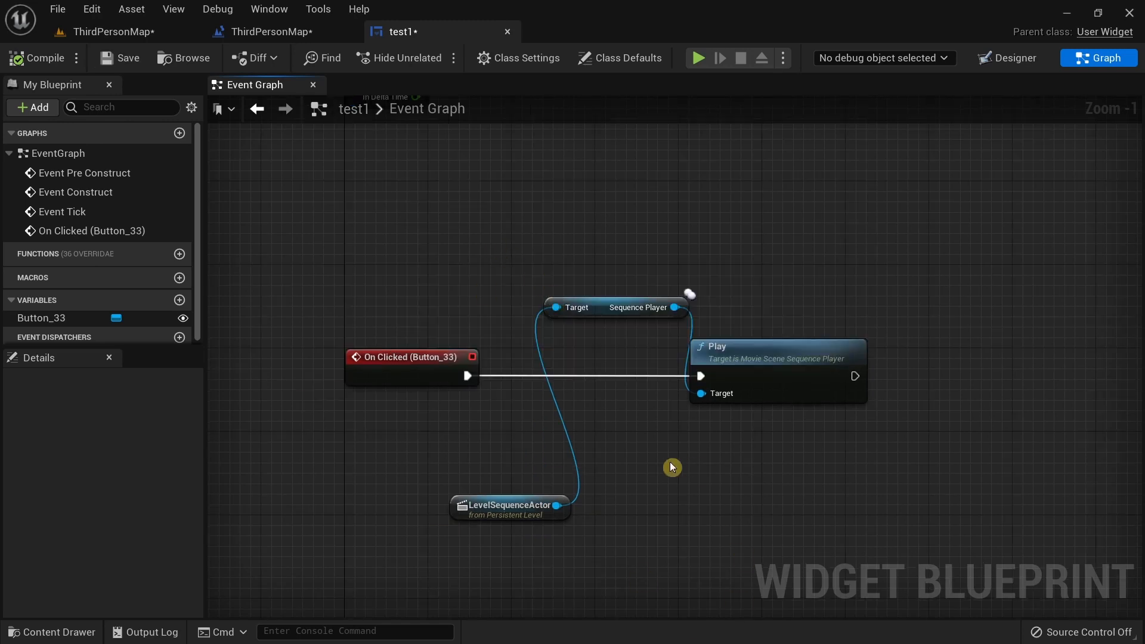
mouse_move(627, 240)
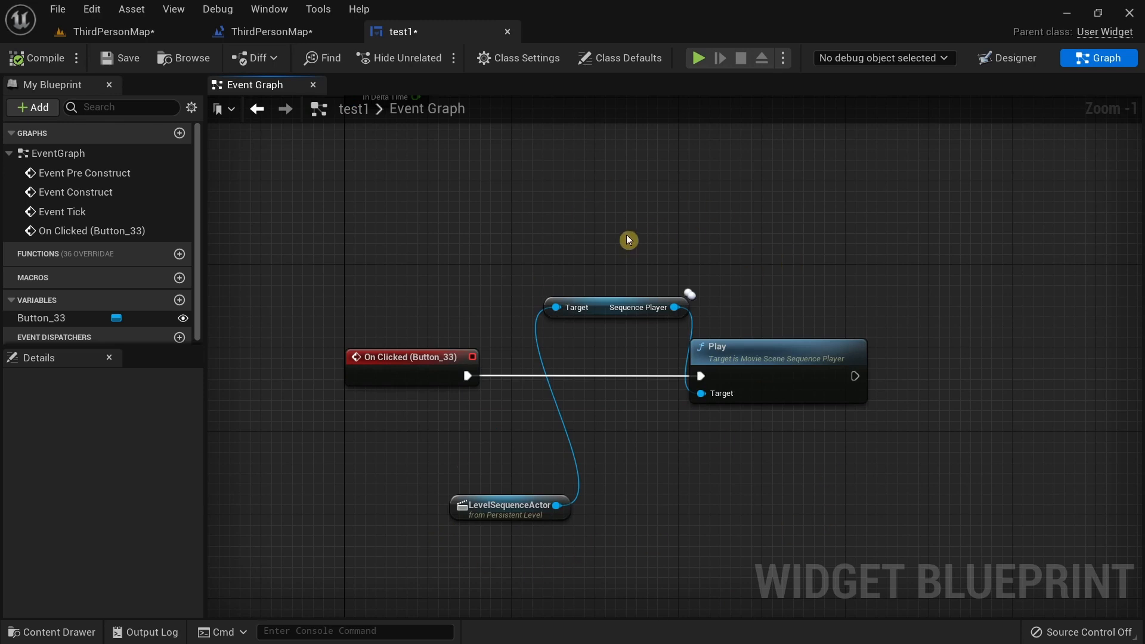
mouse_move(633, 509)
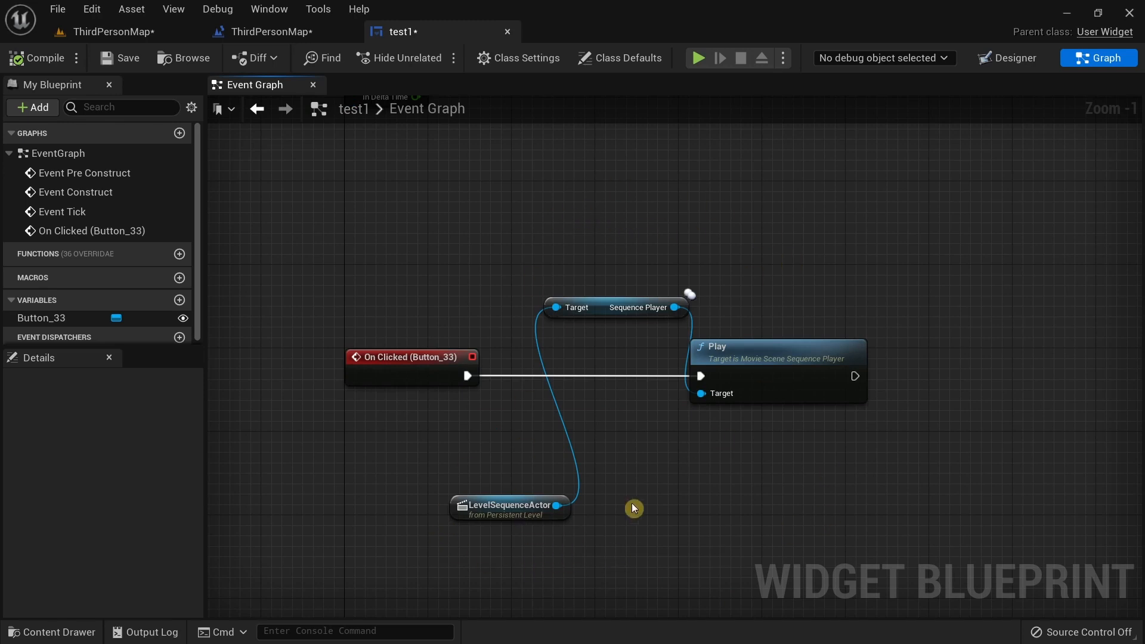
mouse_move(699, 534)
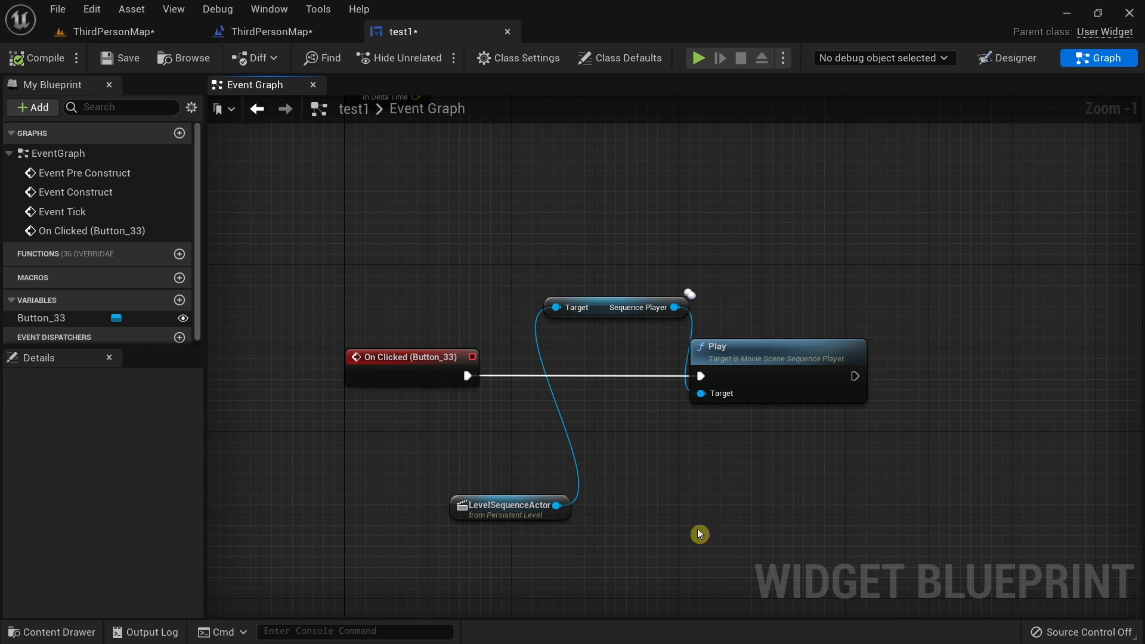
Compare with the ThirdPersonMap level and its blueprint graph, then return to test1's graph
left_click(115, 31)
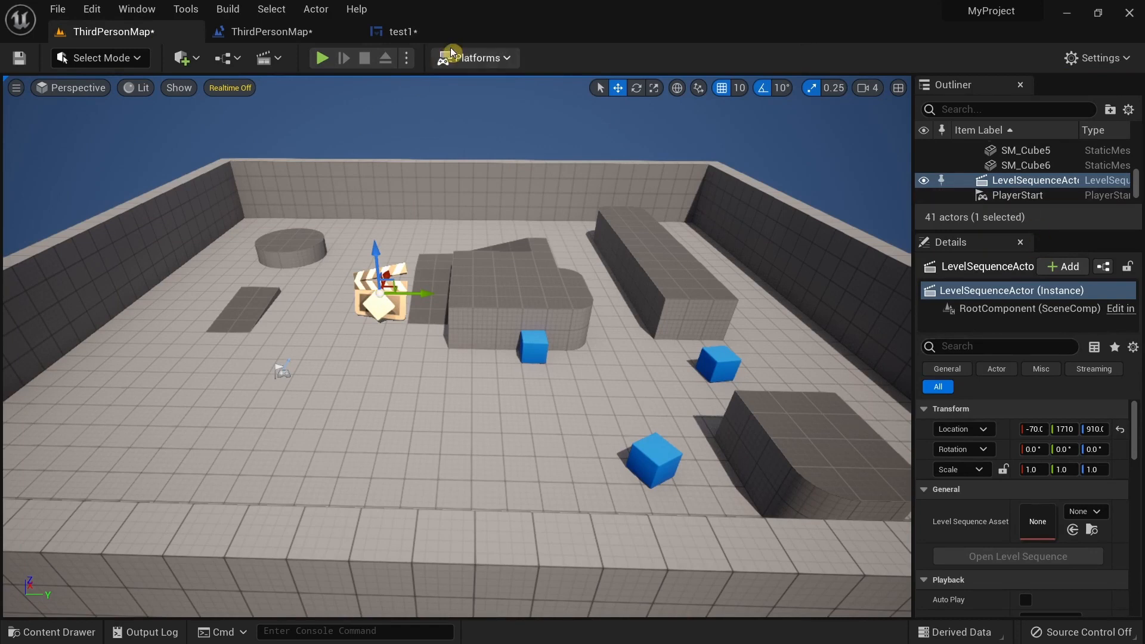
left_click(399, 31)
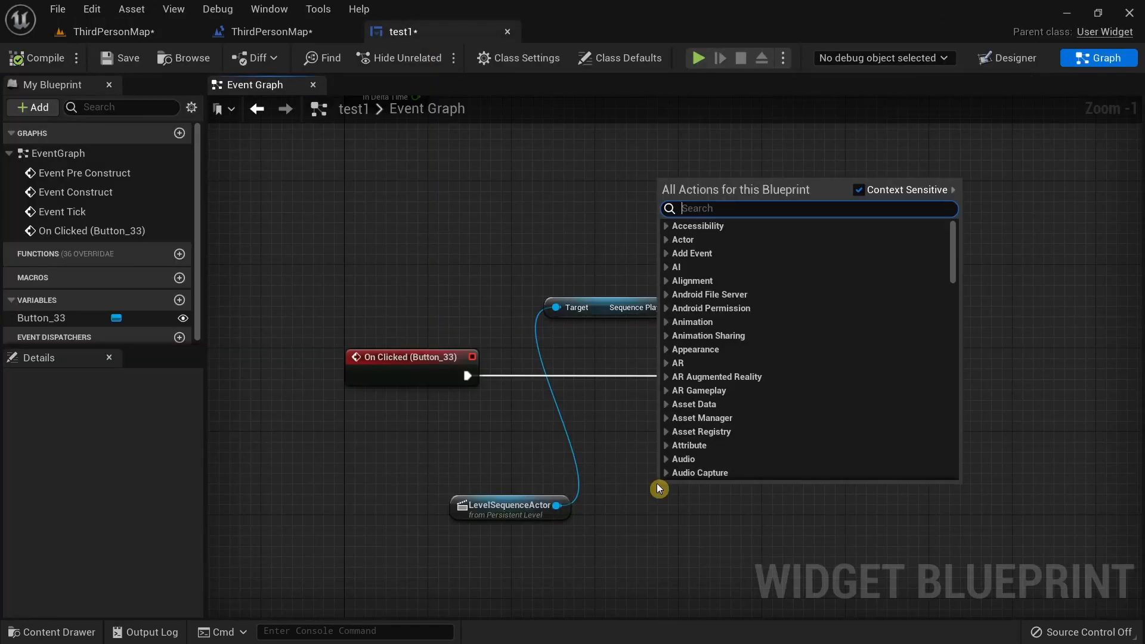
mouse_move(733, 477)
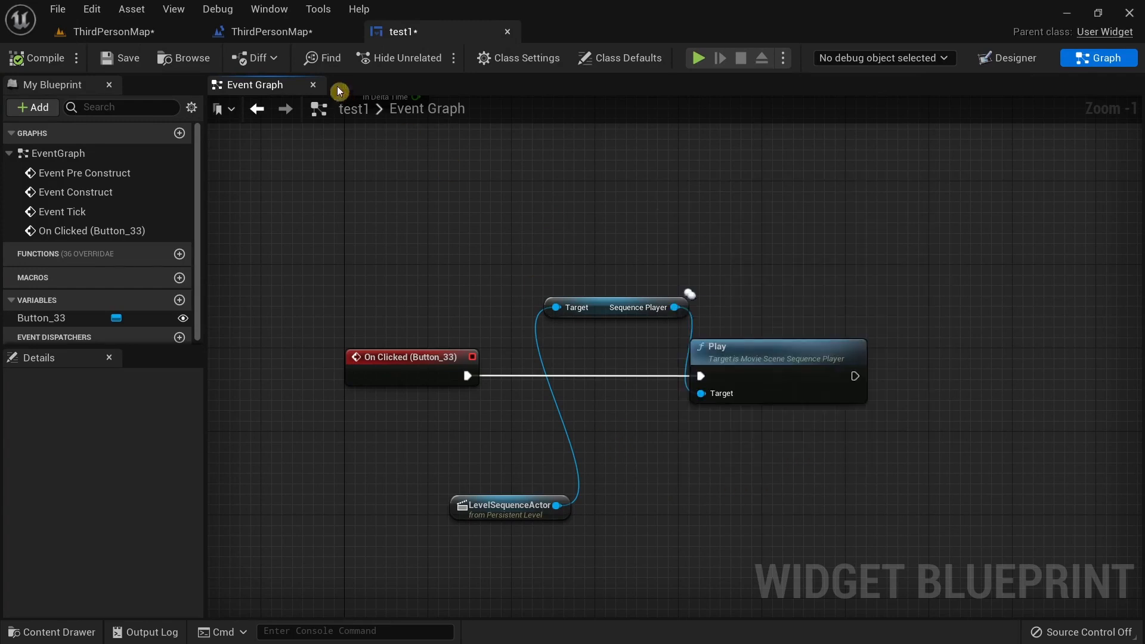
left_click(271, 31)
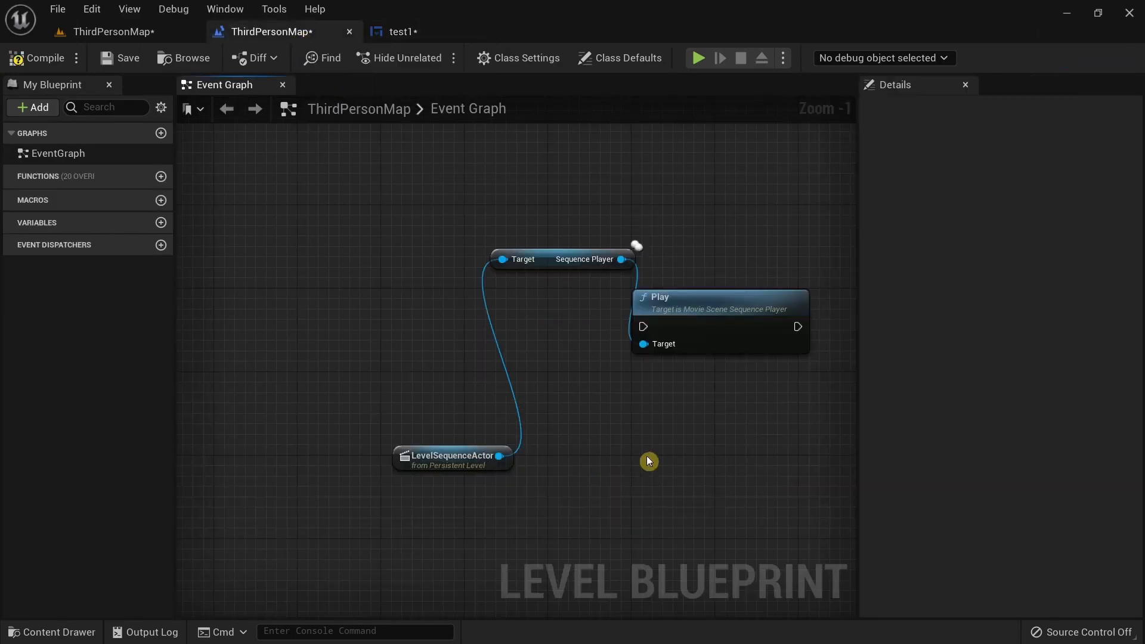
right_click(649, 461)
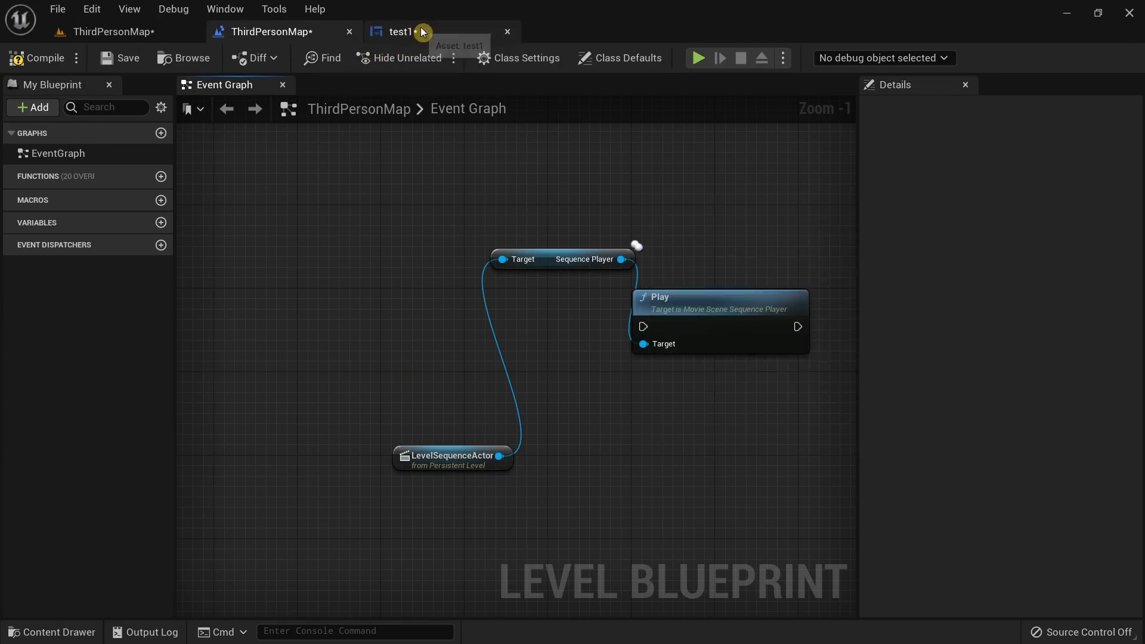
left_click(399, 31)
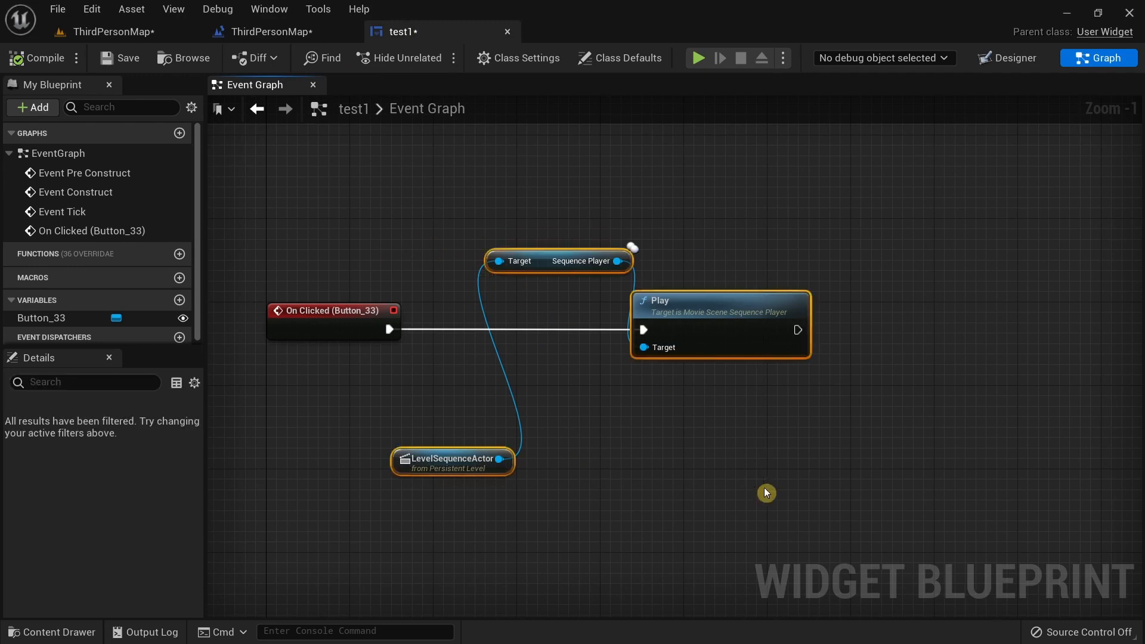
Delete the selected LevelSequenceActor, Sequence Player and Play nodes, leaving only On Clicked (Button_33)
key("Delete")
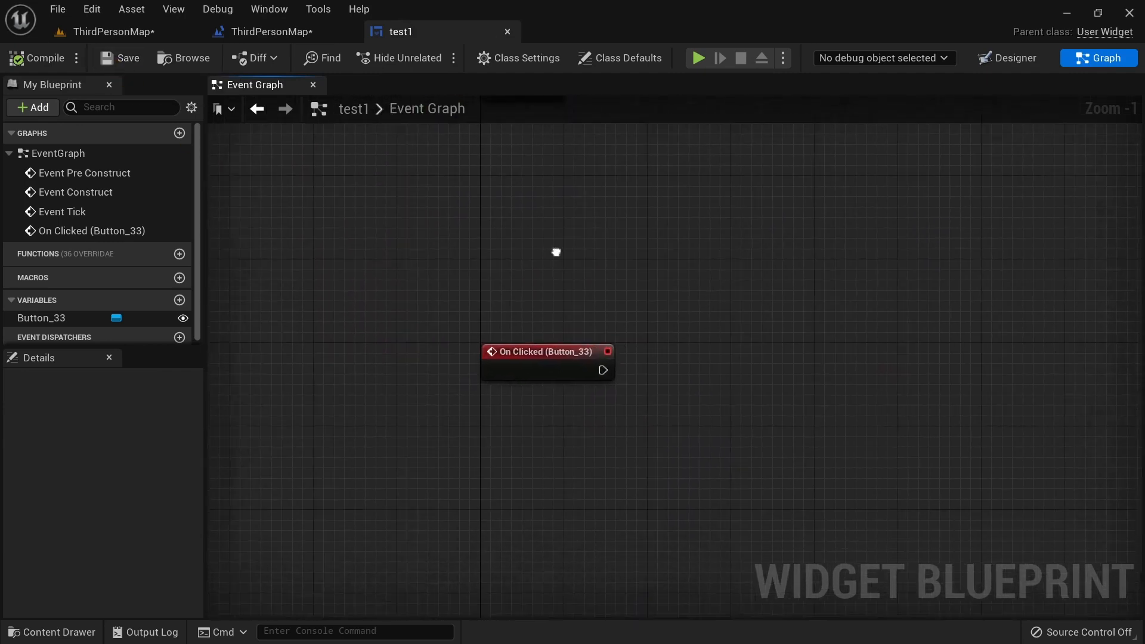
scroll("down", 3)
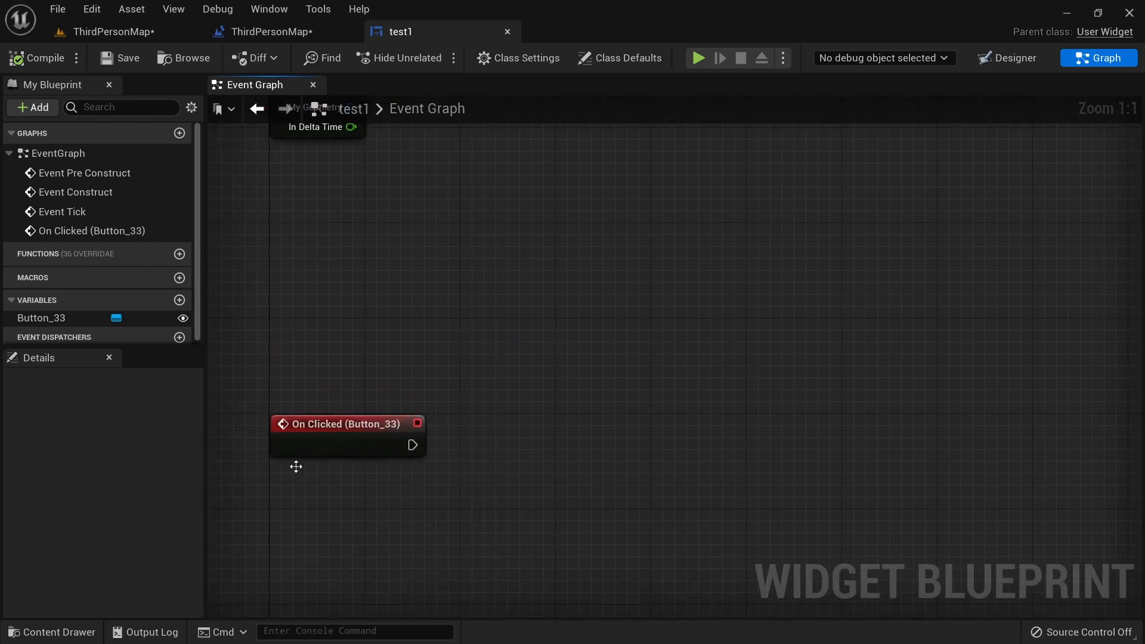
mouse_move(364, 516)
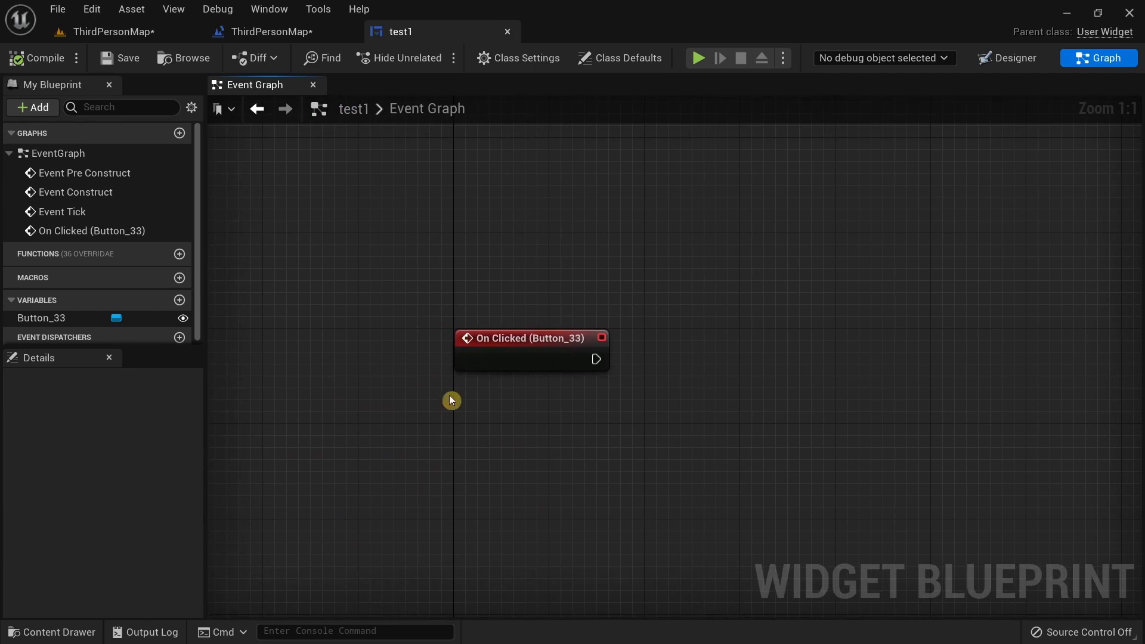
mouse_move(667, 435)
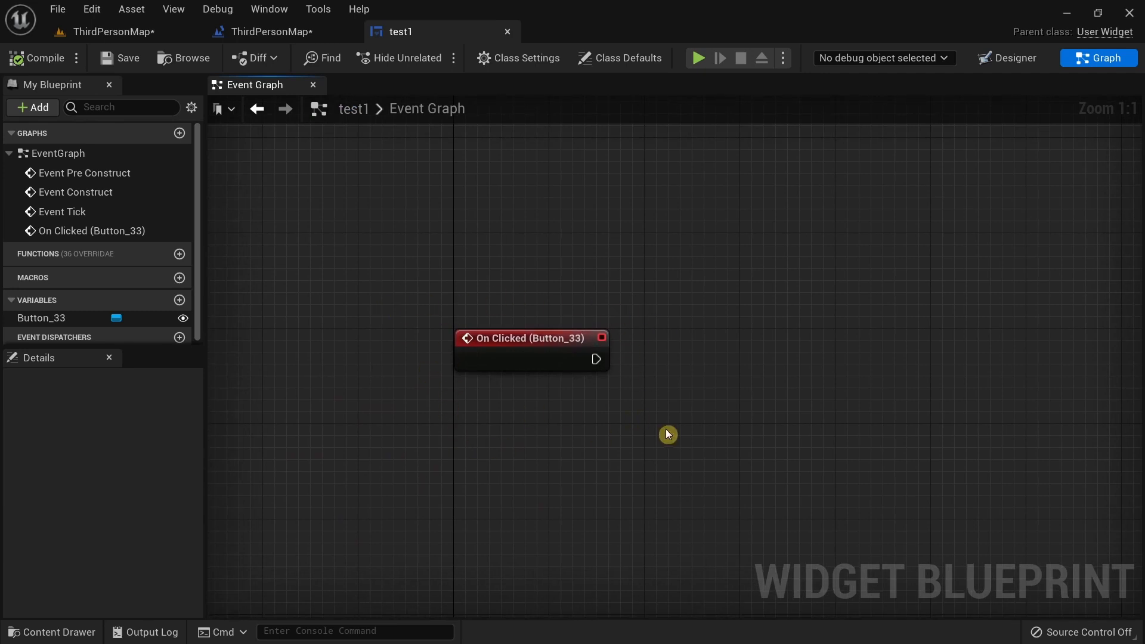
mouse_move(665, 424)
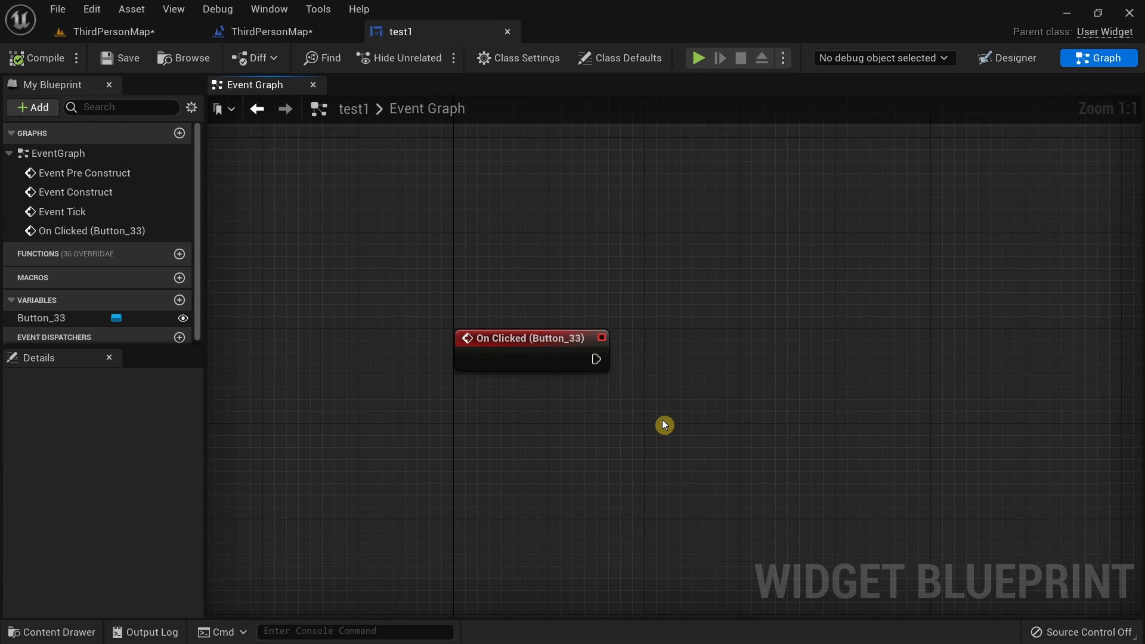
mouse_move(638, 416)
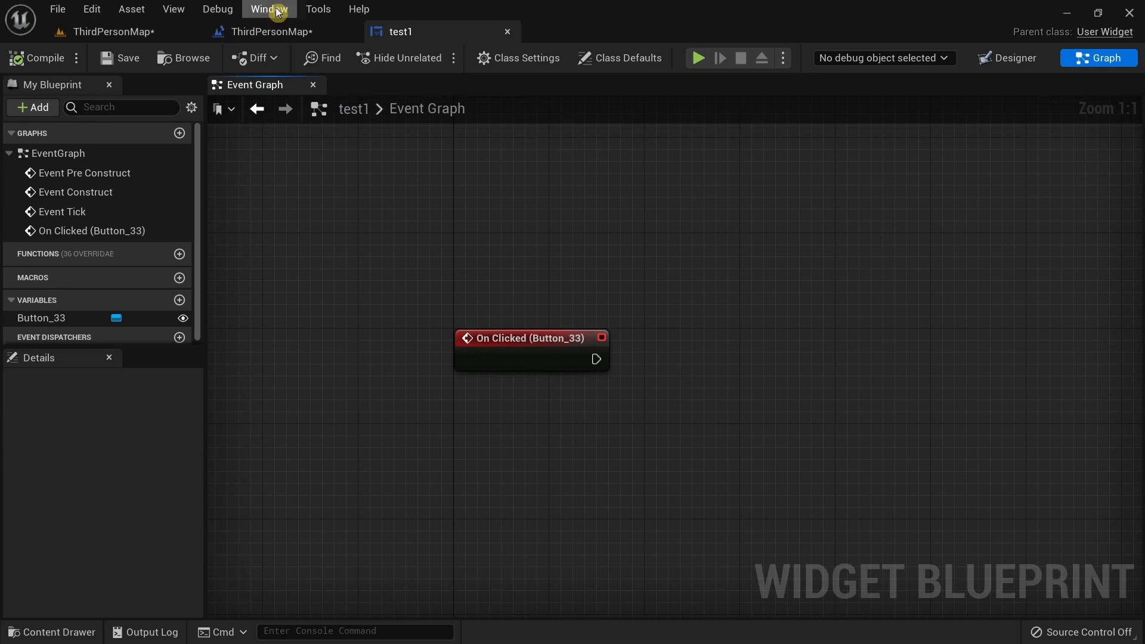
left_click(274, 31)
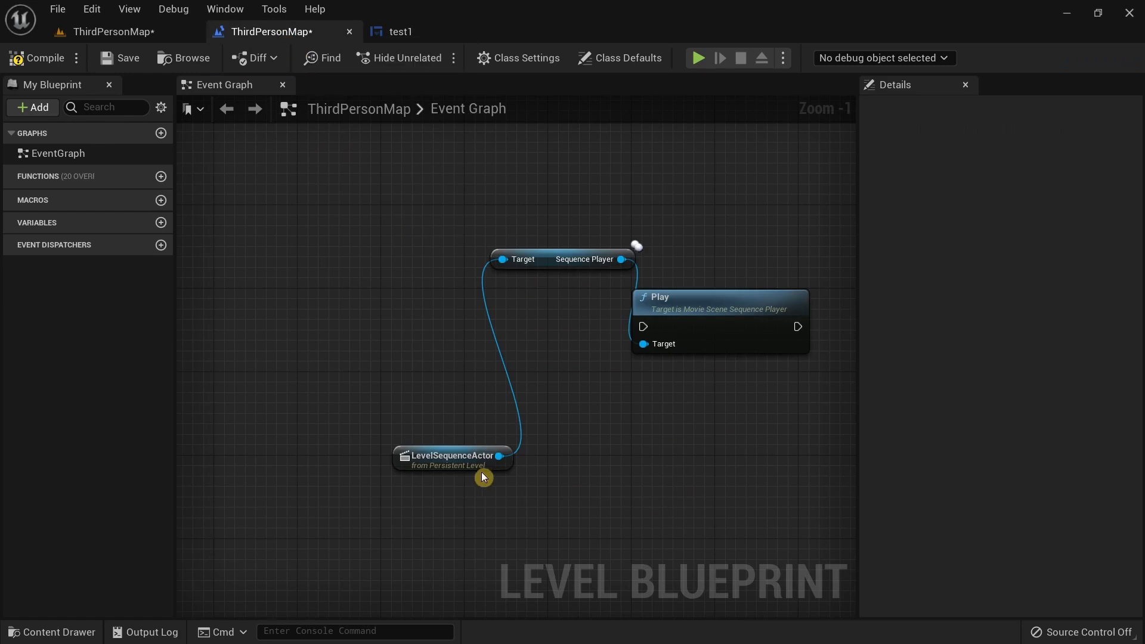
left_click(401, 31)
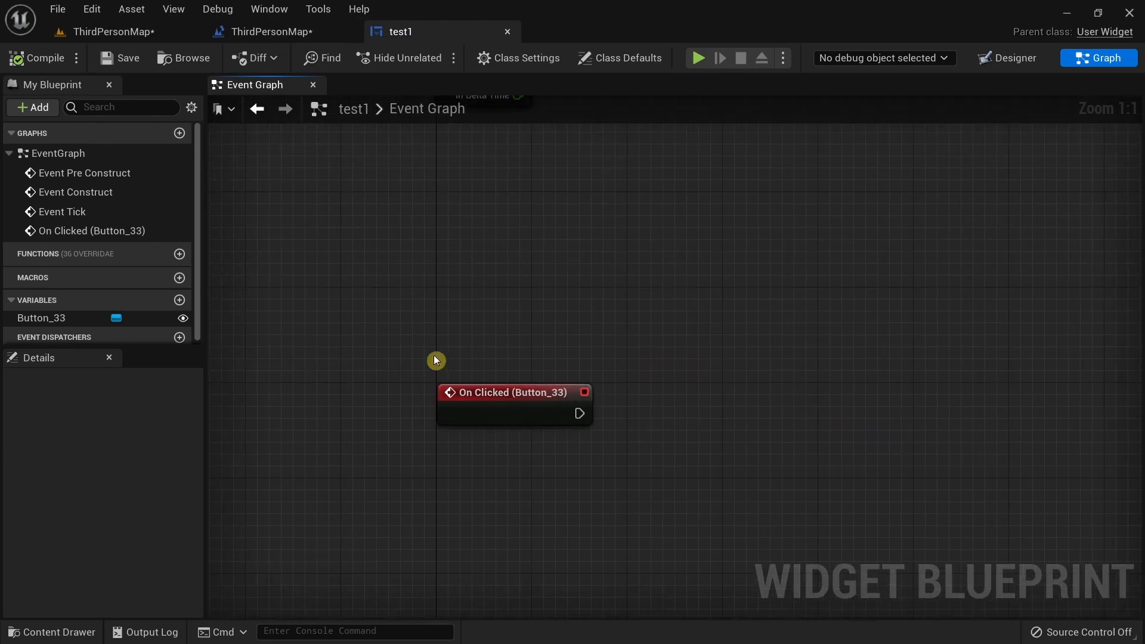
mouse_move(515, 291)
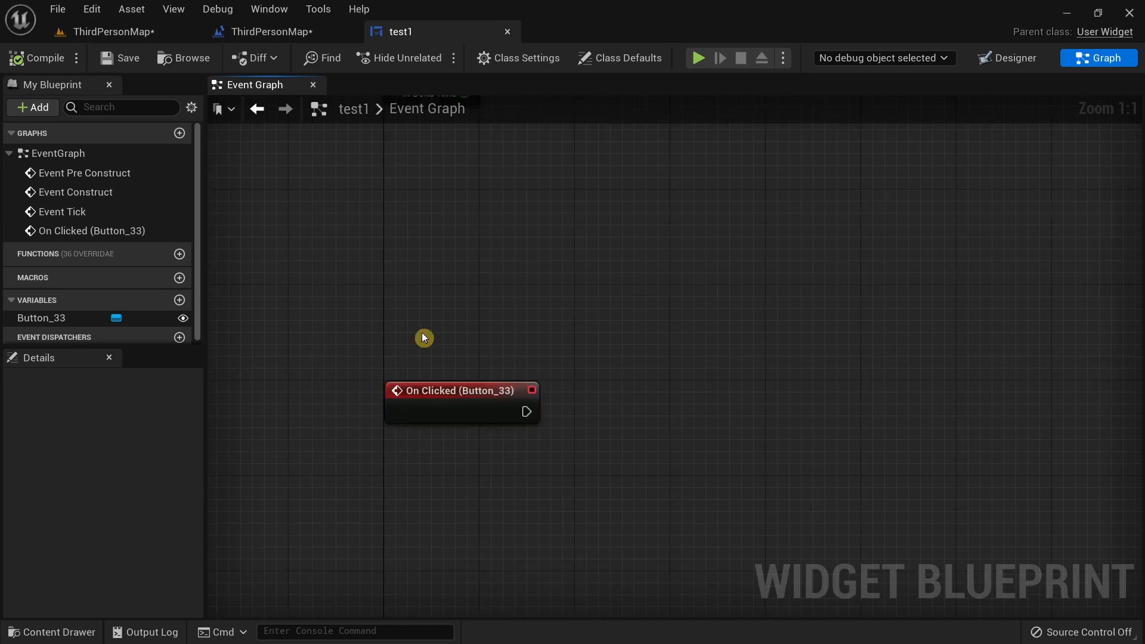
left_click(271, 31)
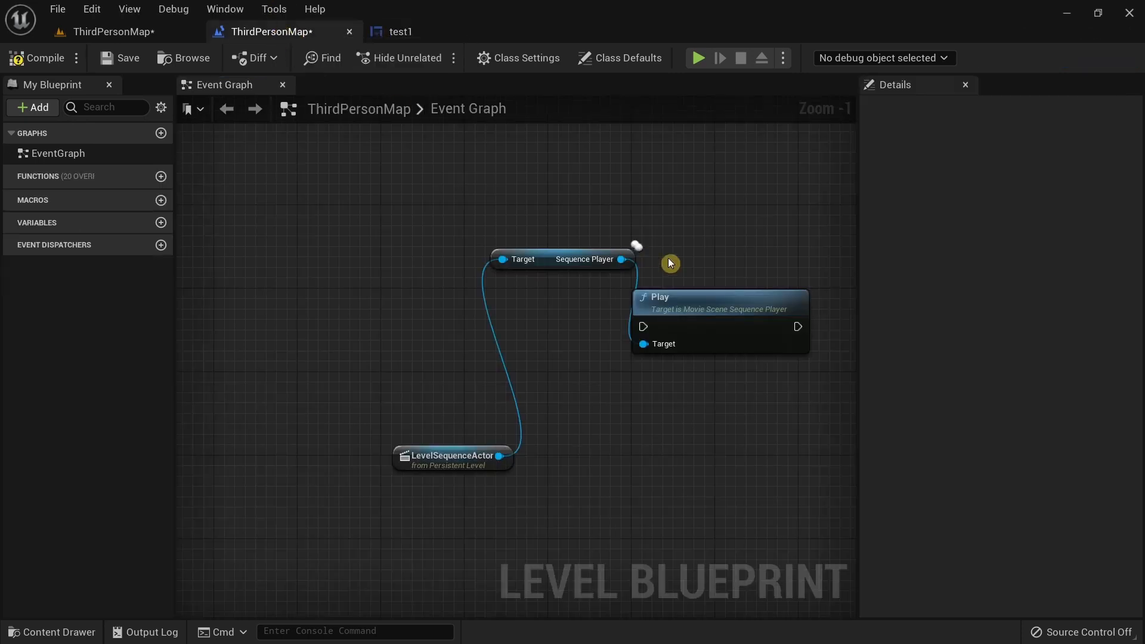
left_click(400, 31)
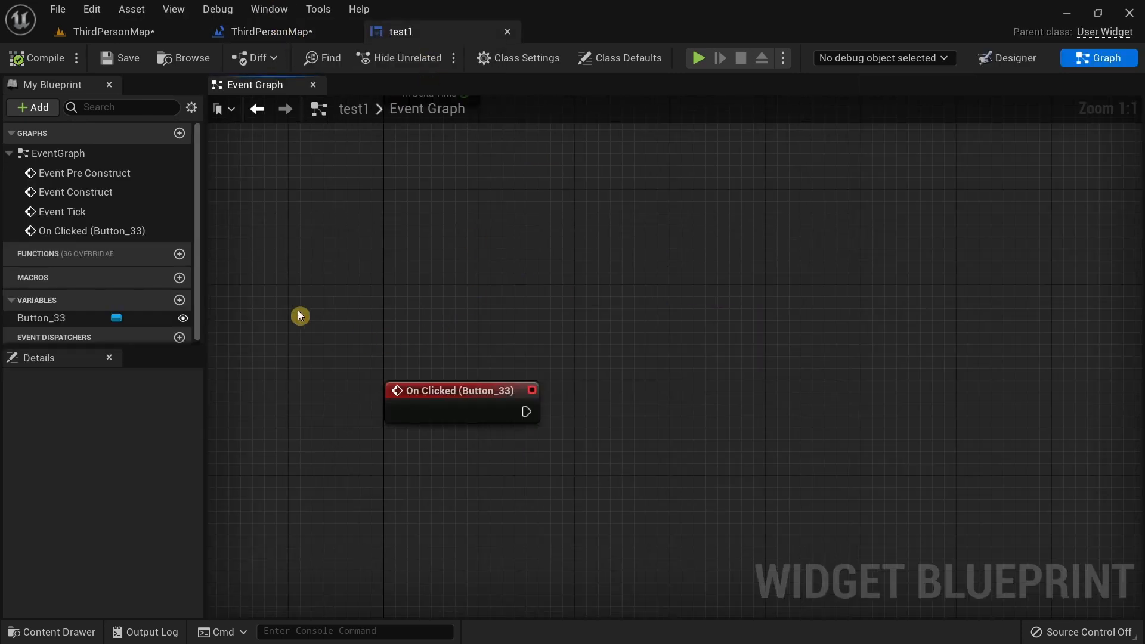
mouse_move(289, 306)
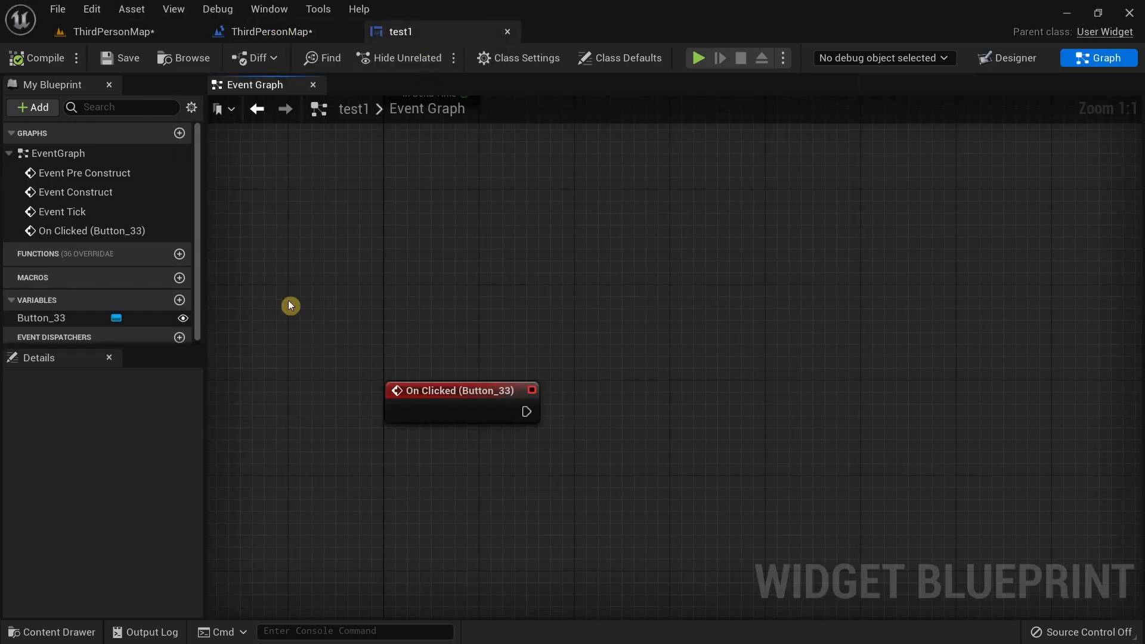